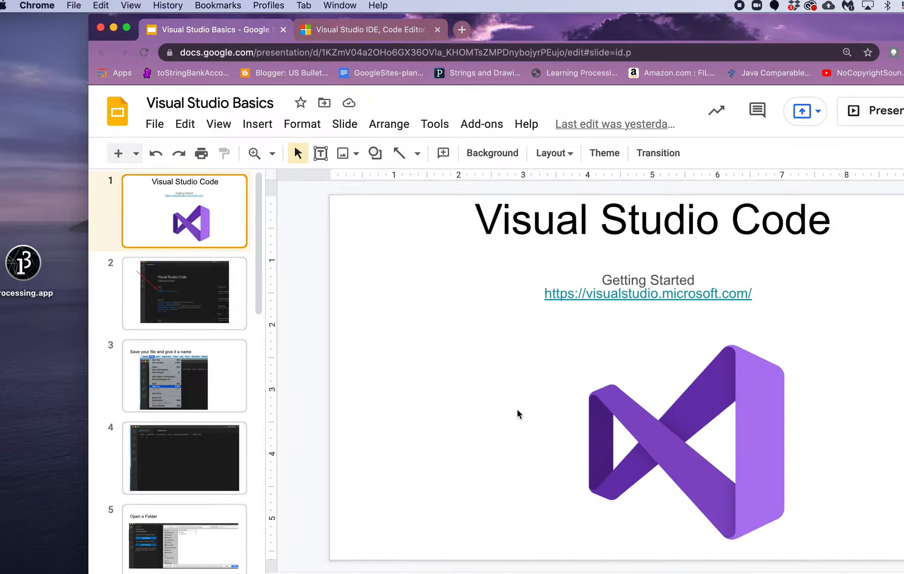
mouse_move(557, 294)
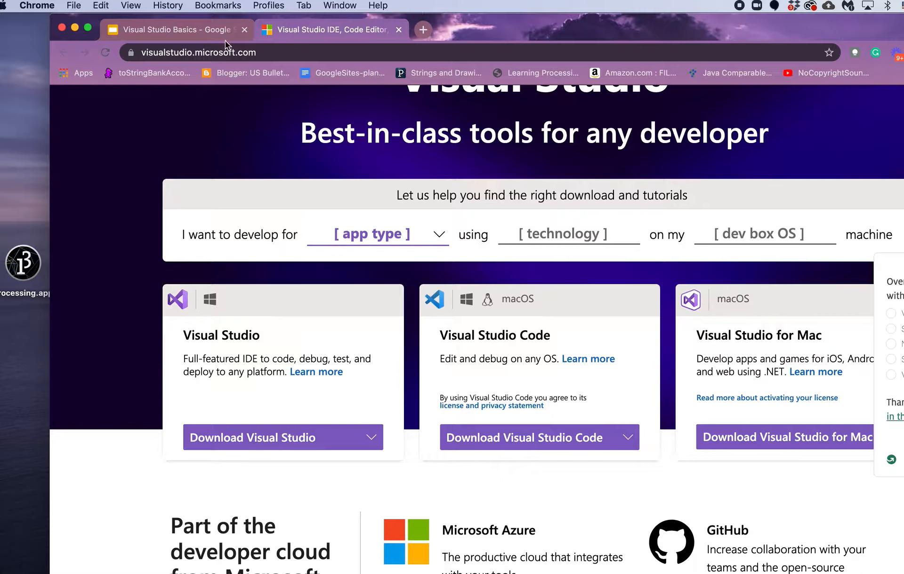
Bring the VS Code window forward and maximize it so the Welcome page fills the screen
click(173, 30)
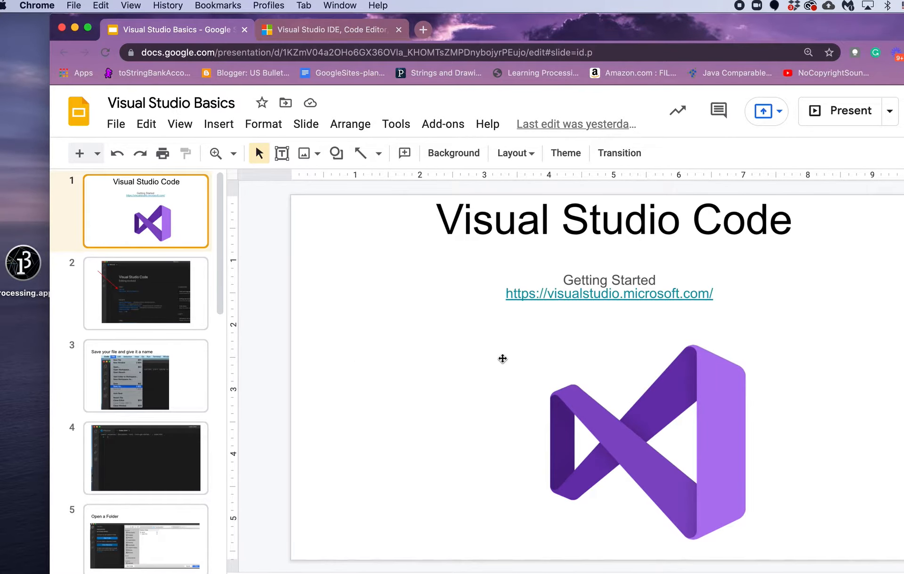
mouse_move(561, 16)
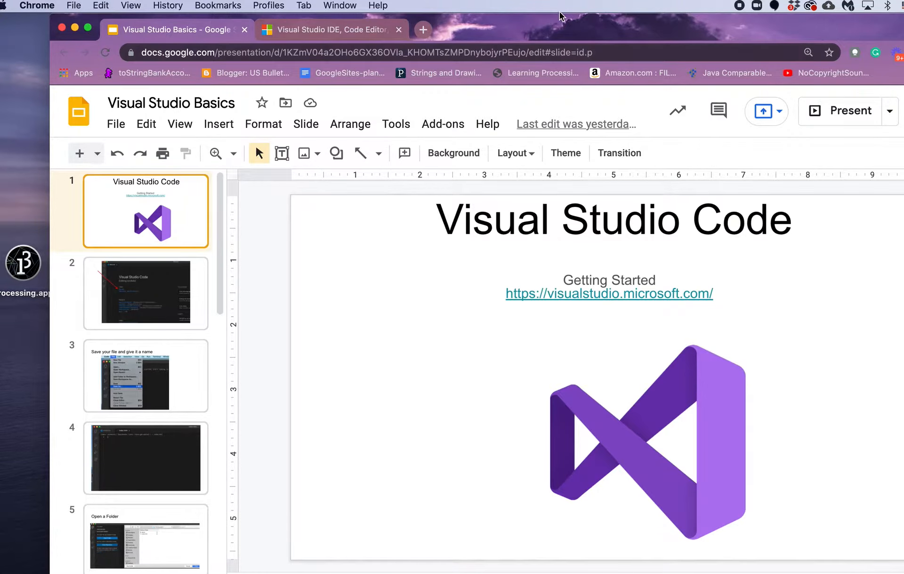
mouse_move(361, 192)
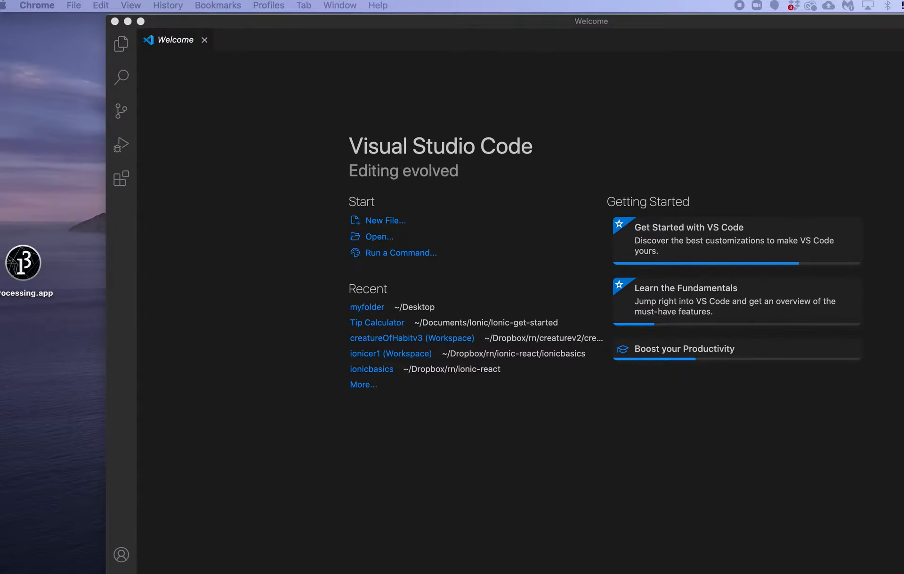
mouse_move(610, 70)
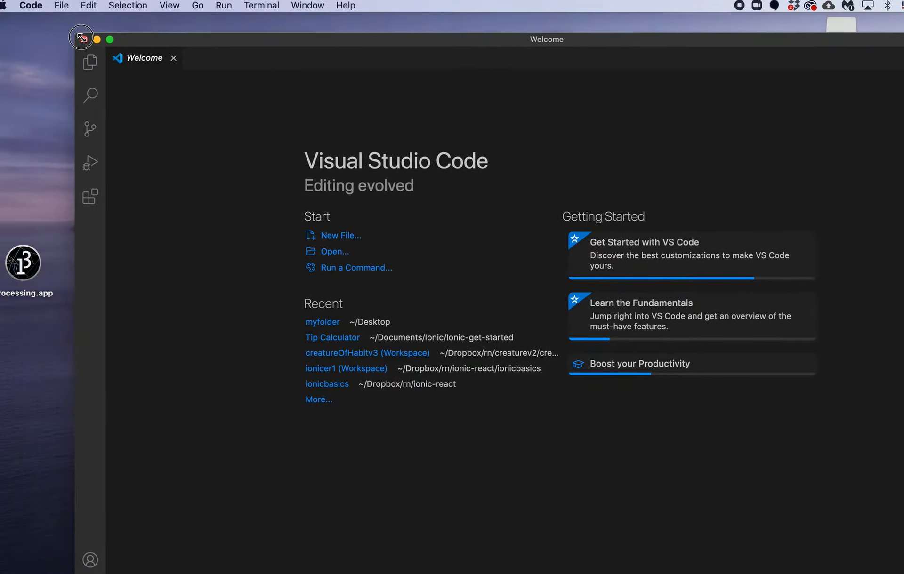
click(81, 36)
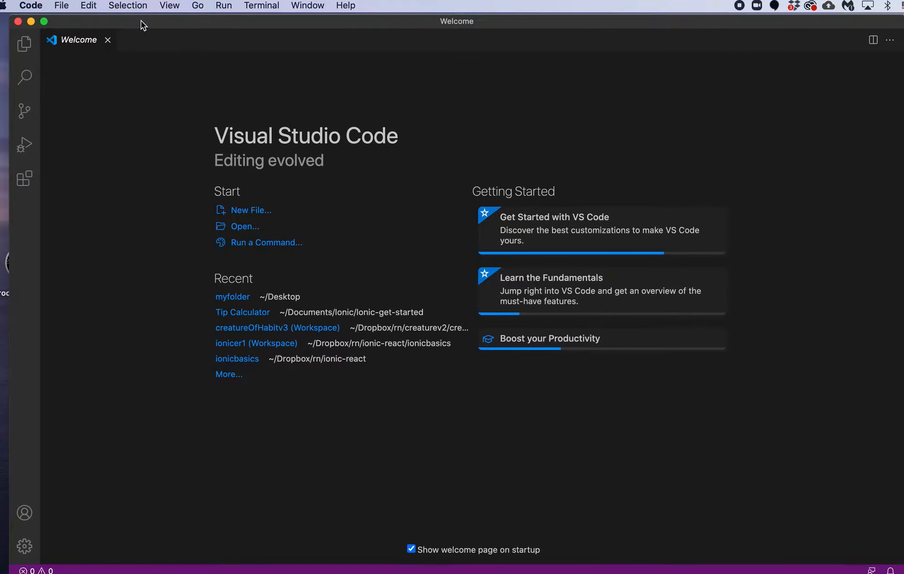
mouse_move(123, 118)
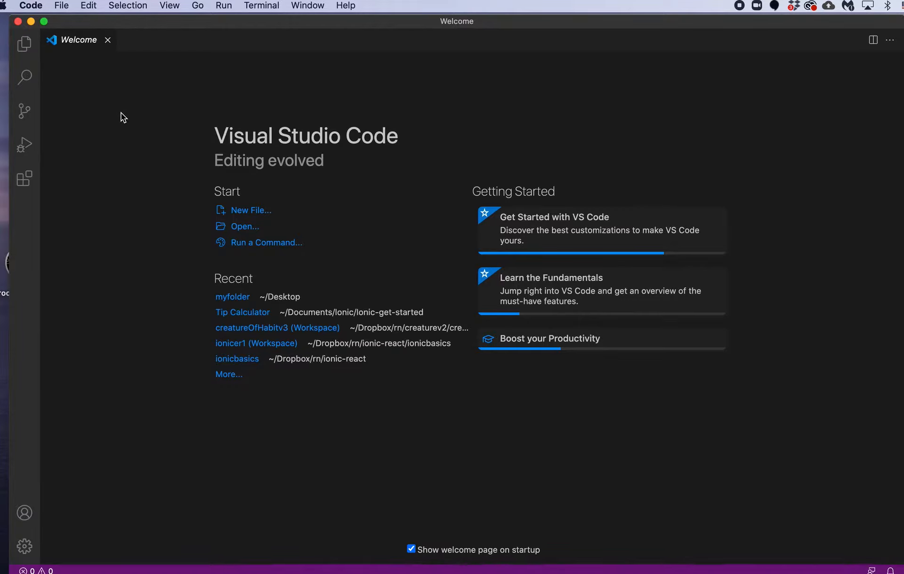
mouse_move(249, 217)
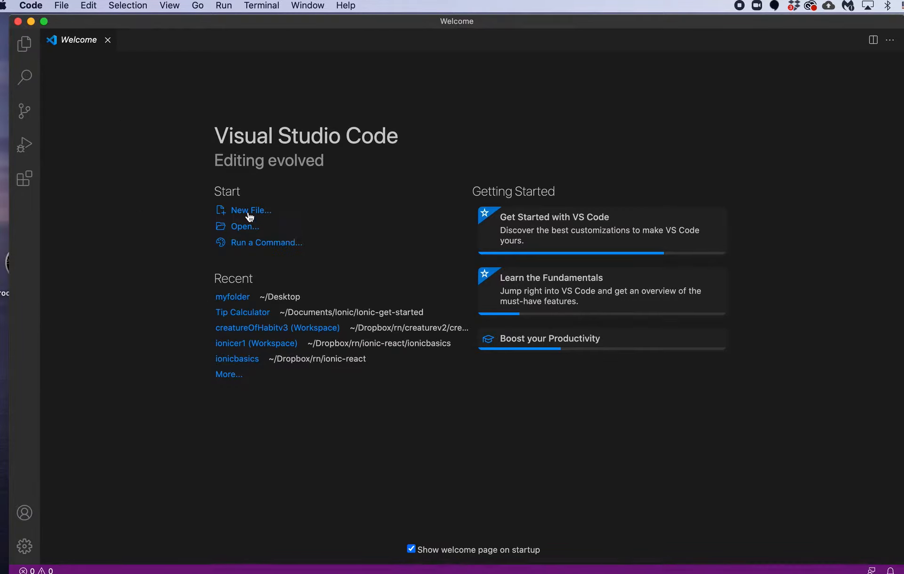
Create an untitled file from the Welcome page and save it as myfile.html in Desktop/myfolder
click(250, 210)
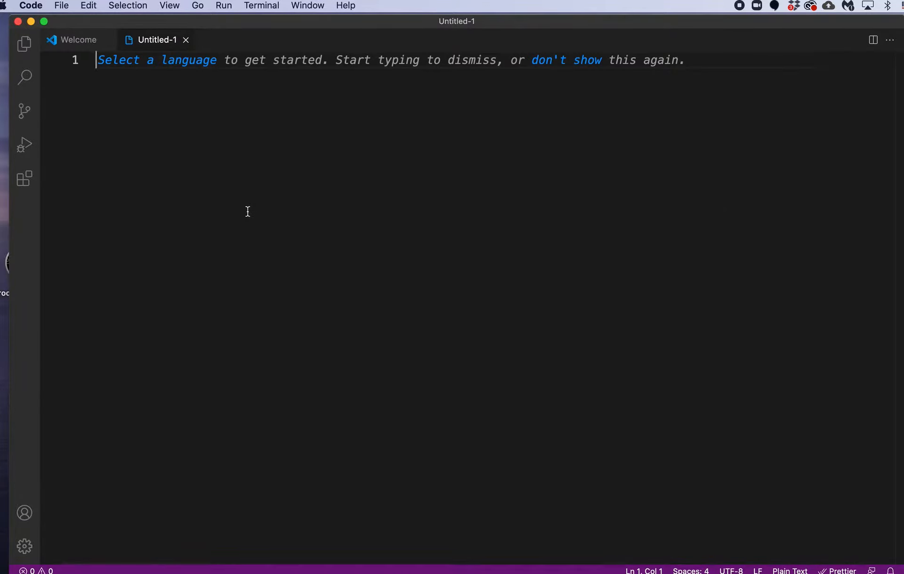
mouse_move(251, 152)
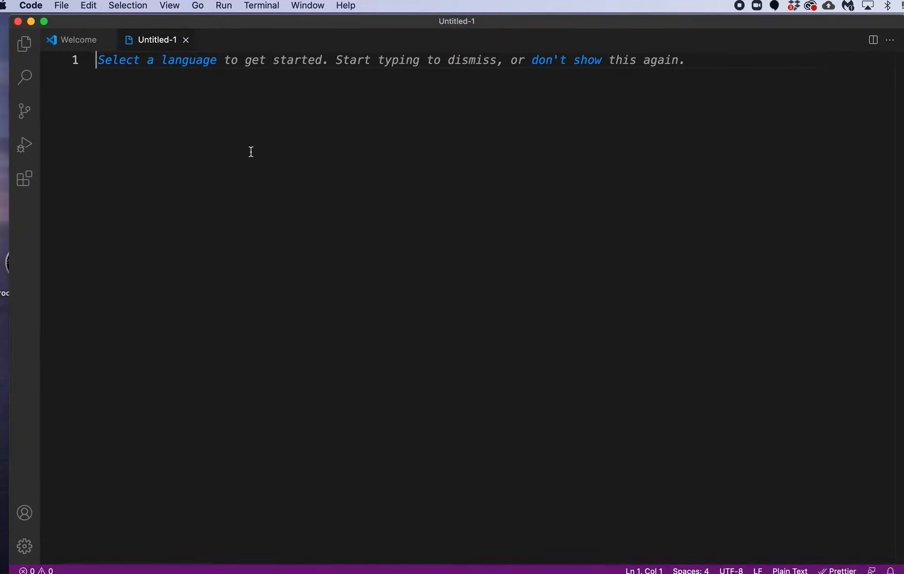
click(62, 5)
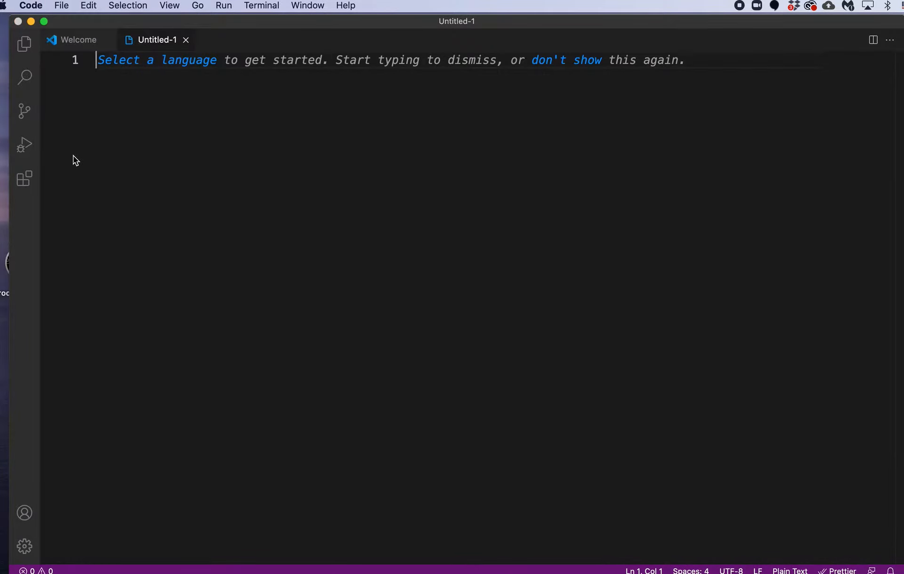
key(cmd+s)
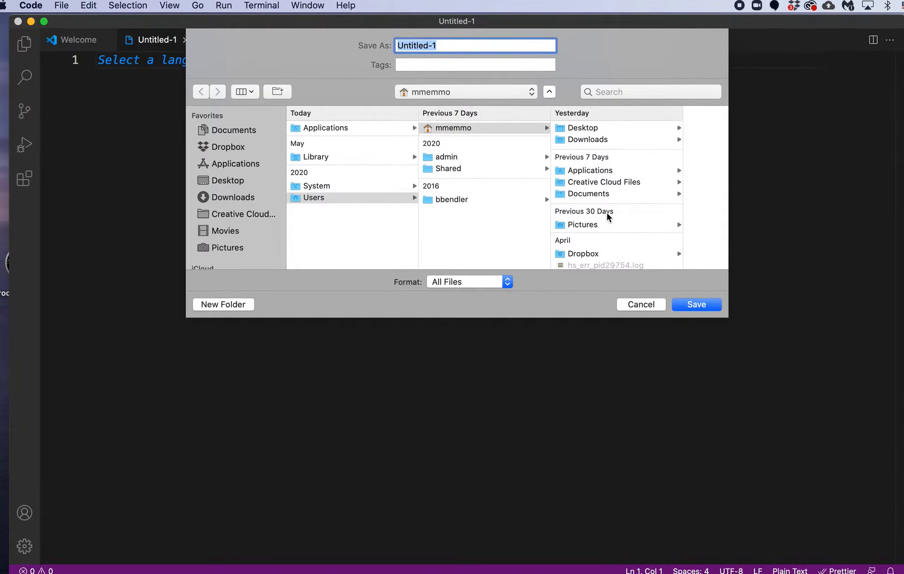
click(583, 127)
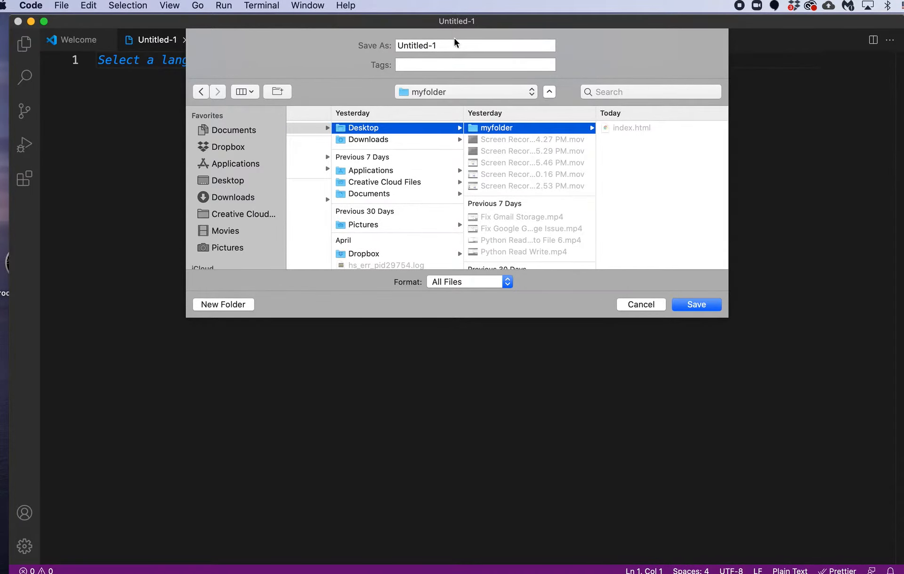
text(myfile.htm)
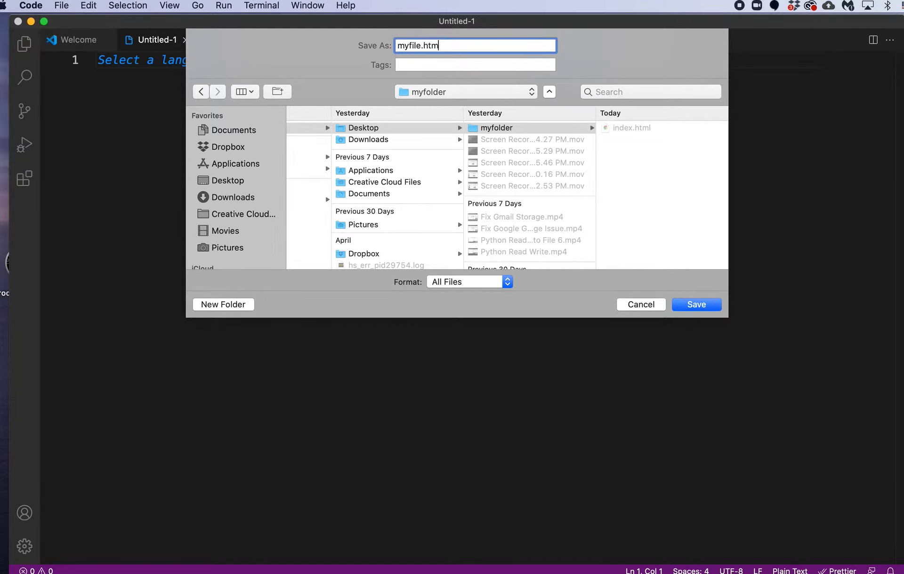
click(696, 304)
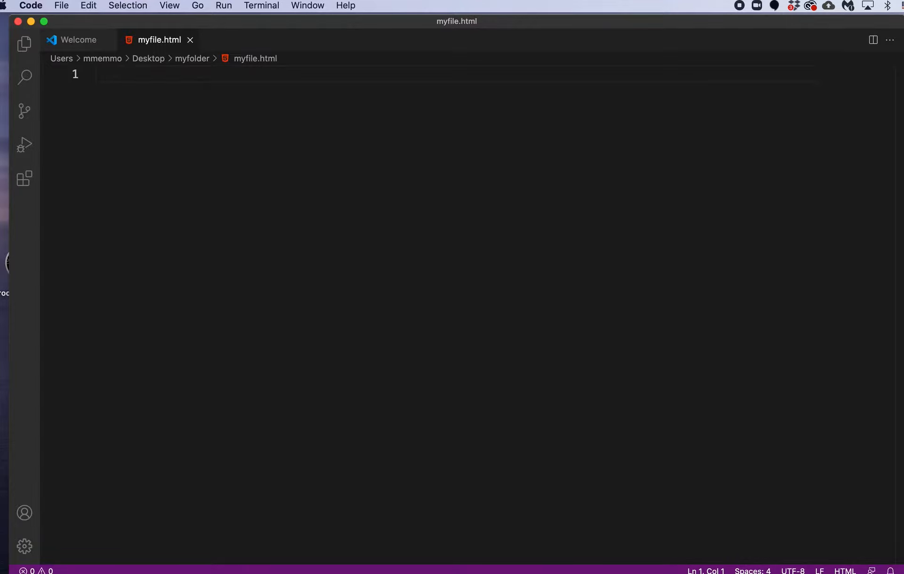
mouse_move(233, 169)
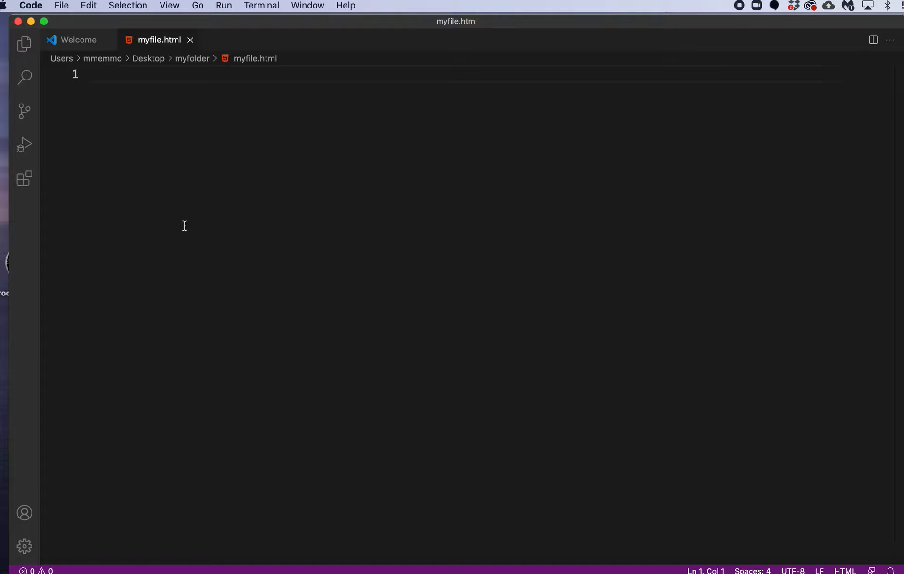
Expand the html:5 Emmet abbreviation into a full page skeleton in myfile.html and save
text(ht)
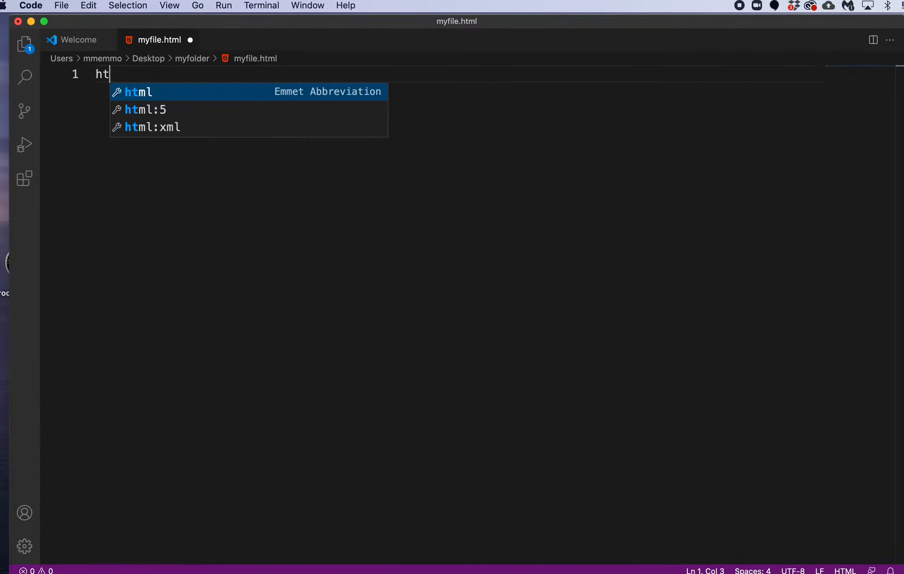
mouse_move(152, 157)
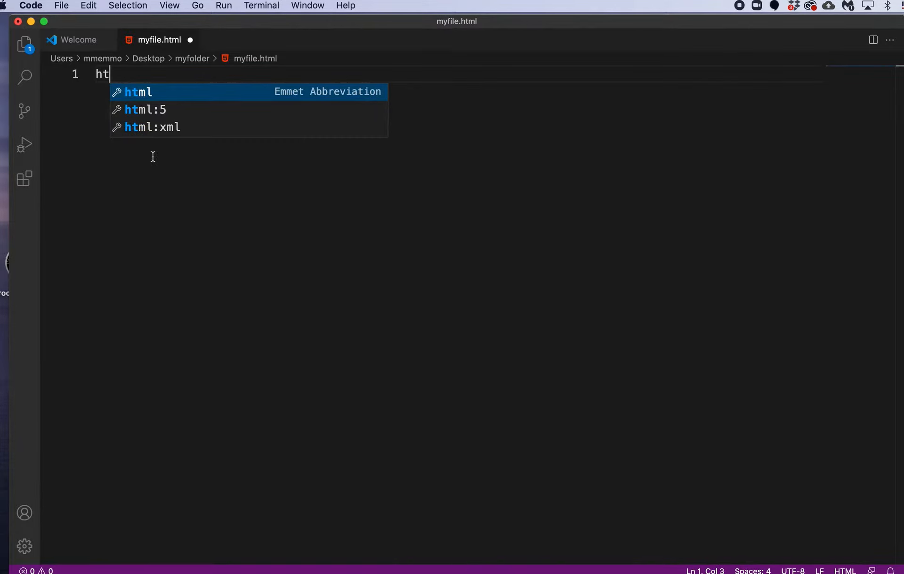
mouse_move(164, 114)
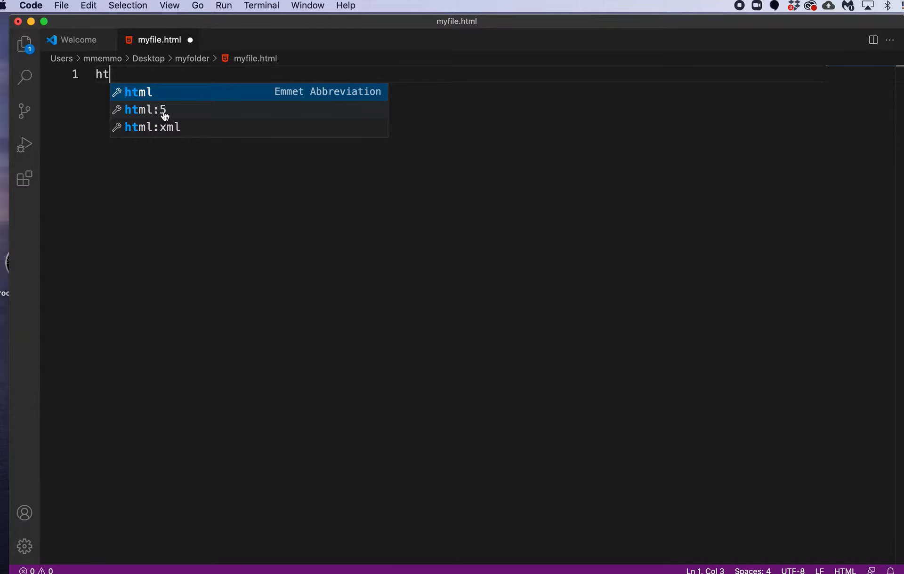
key(Tab)
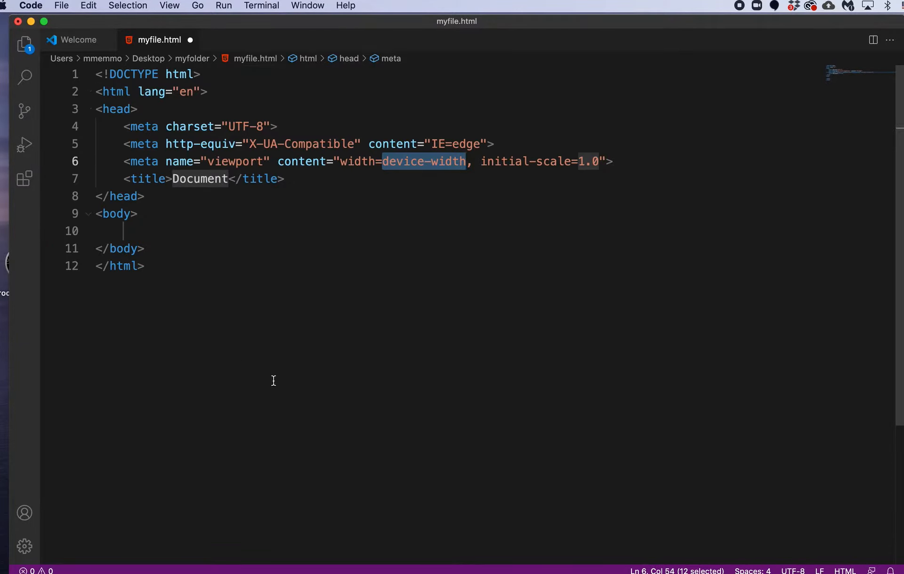
mouse_move(238, 328)
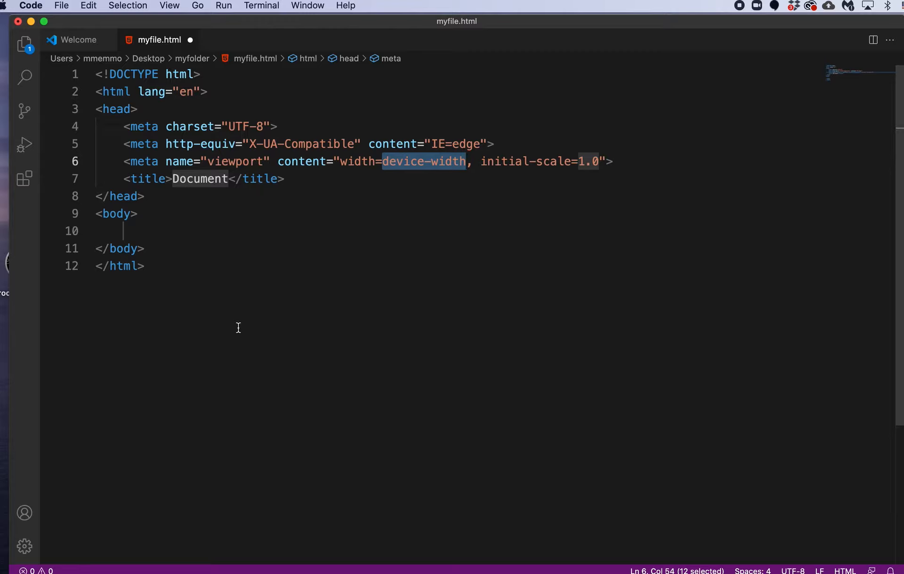
click(123, 145)
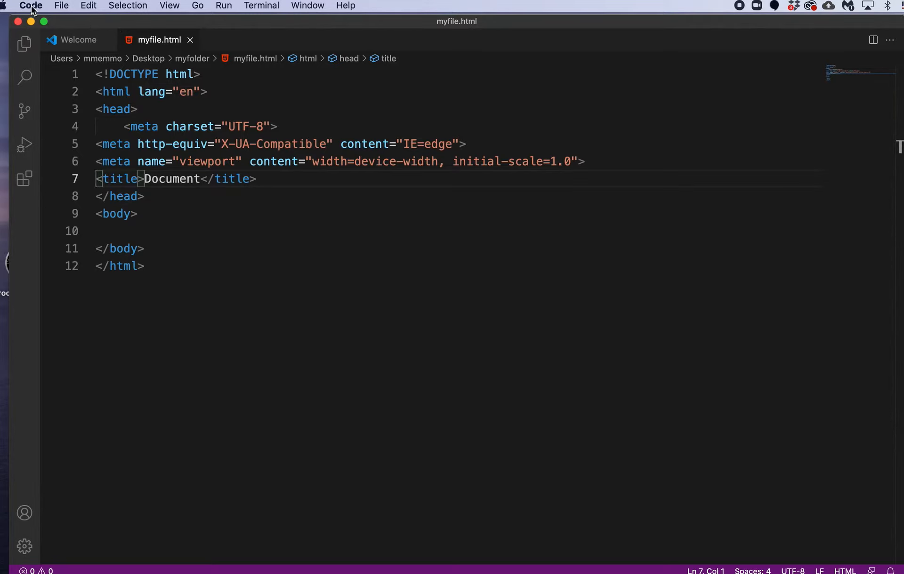
Search the Extensions marketplace for 'prettier' and select Prettier - Code formatter
click(30, 6)
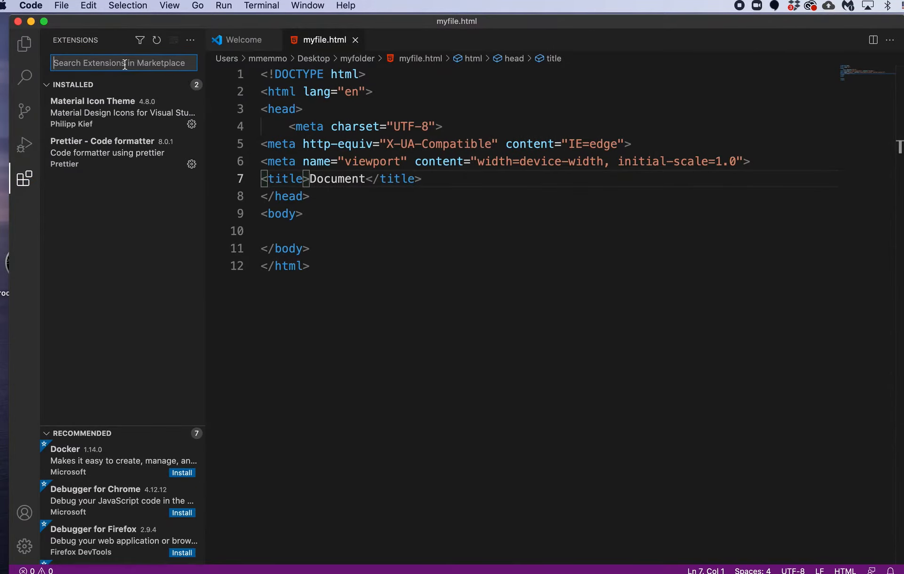
text(prettier)
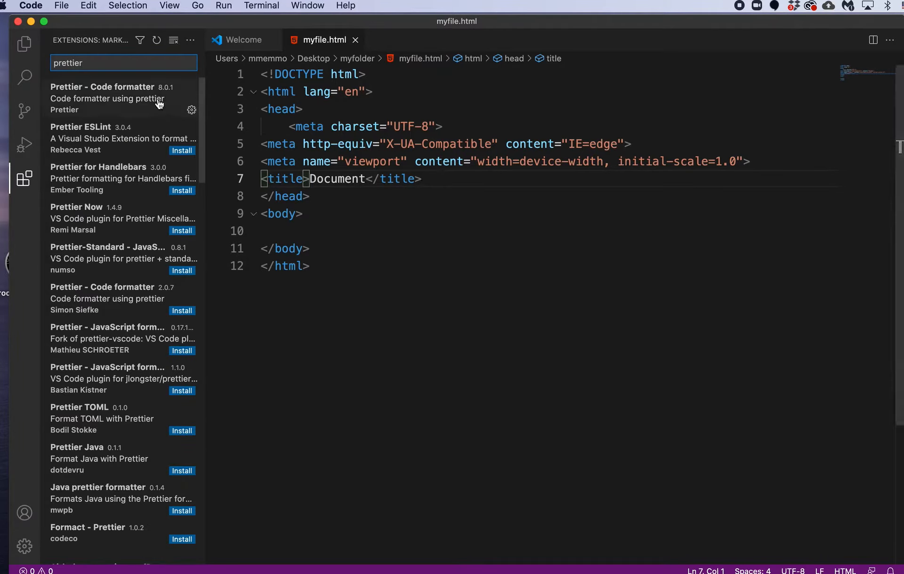
click(109, 98)
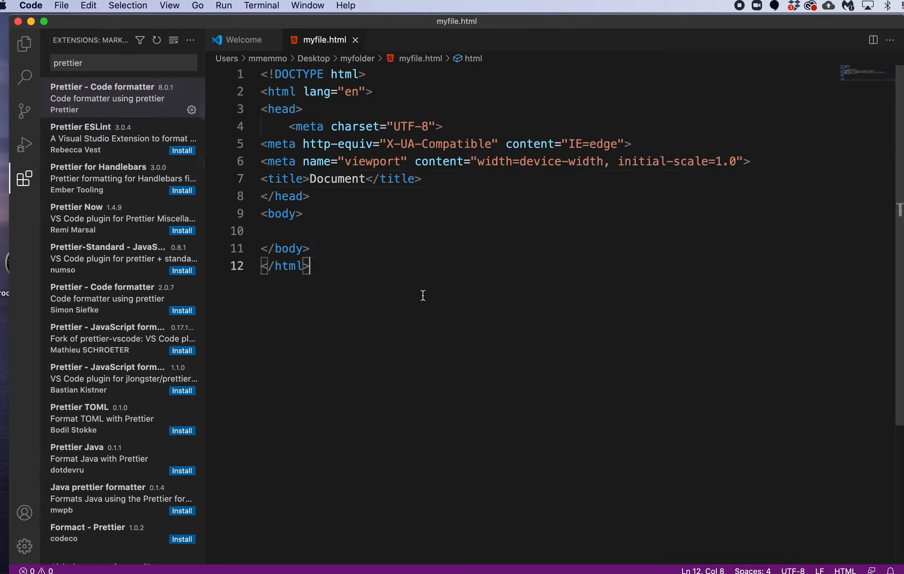
click(288, 231)
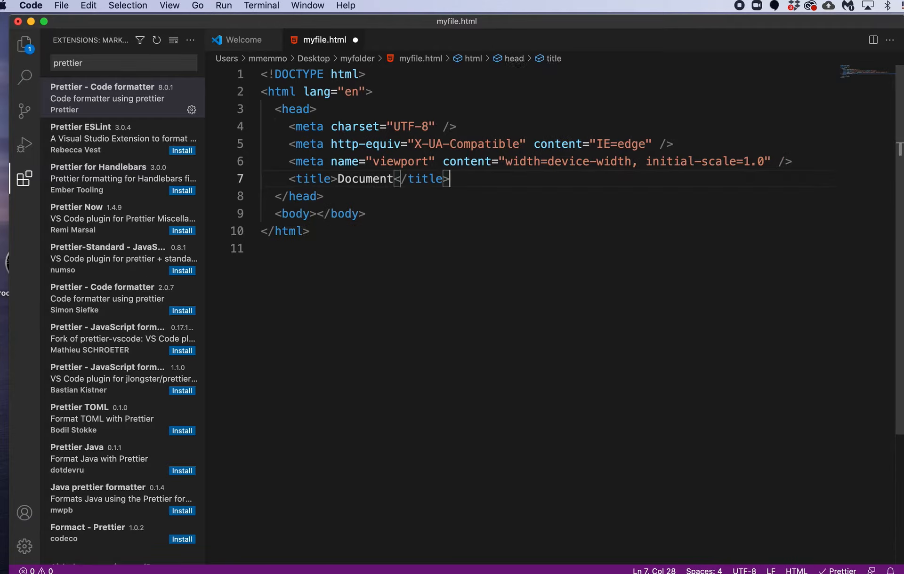
mouse_move(458, 229)
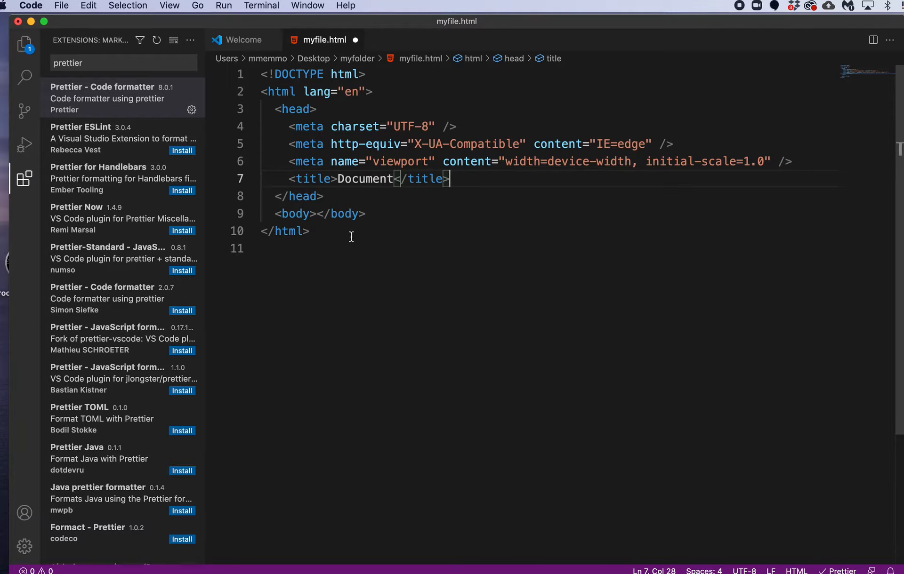
mouse_move(293, 141)
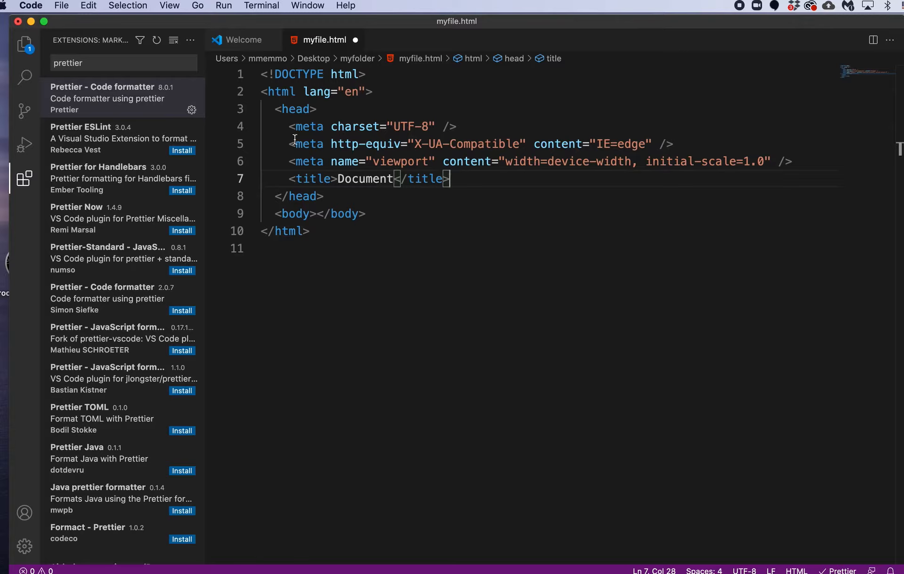
mouse_move(178, 75)
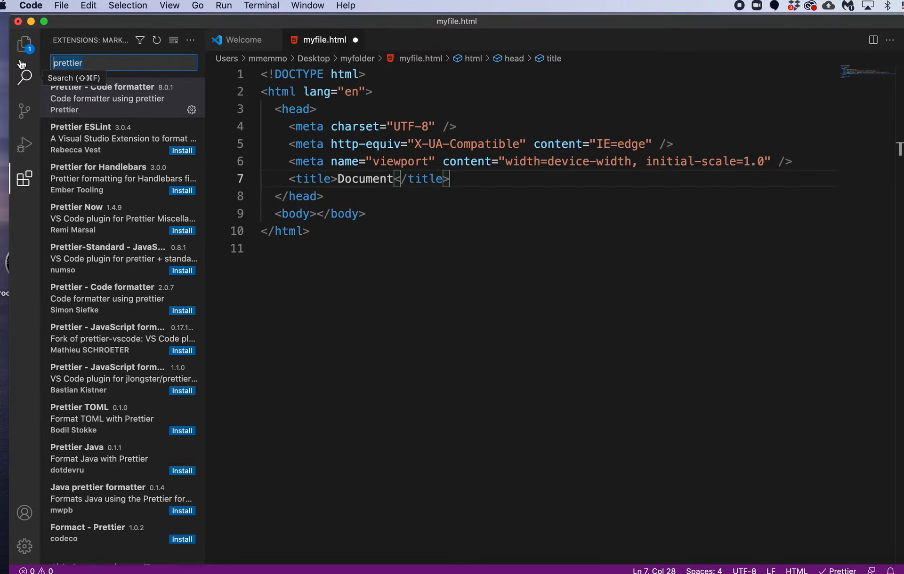
Search extensions for 'mater' and open the Material Icon Theme details page
text(mater)
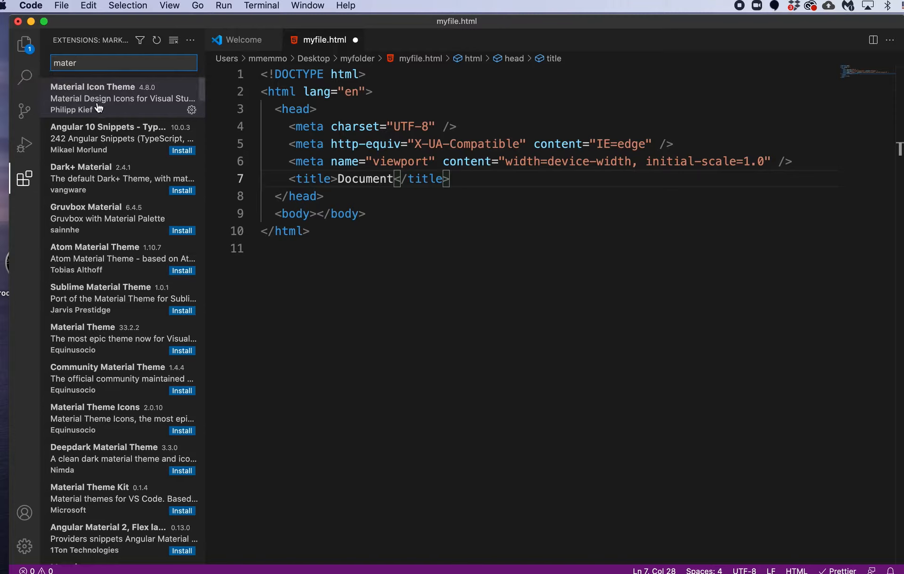
click(108, 98)
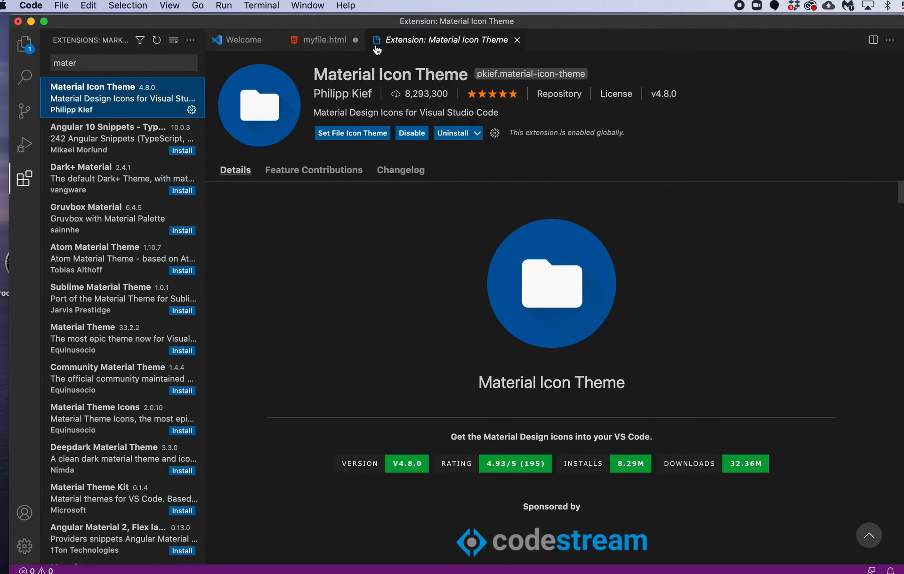
mouse_move(473, 339)
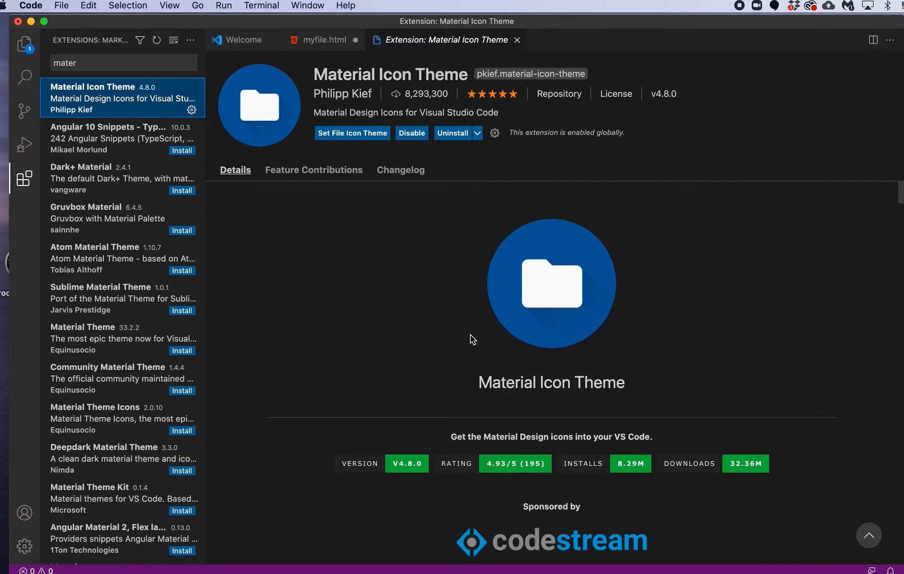
mouse_move(586, 433)
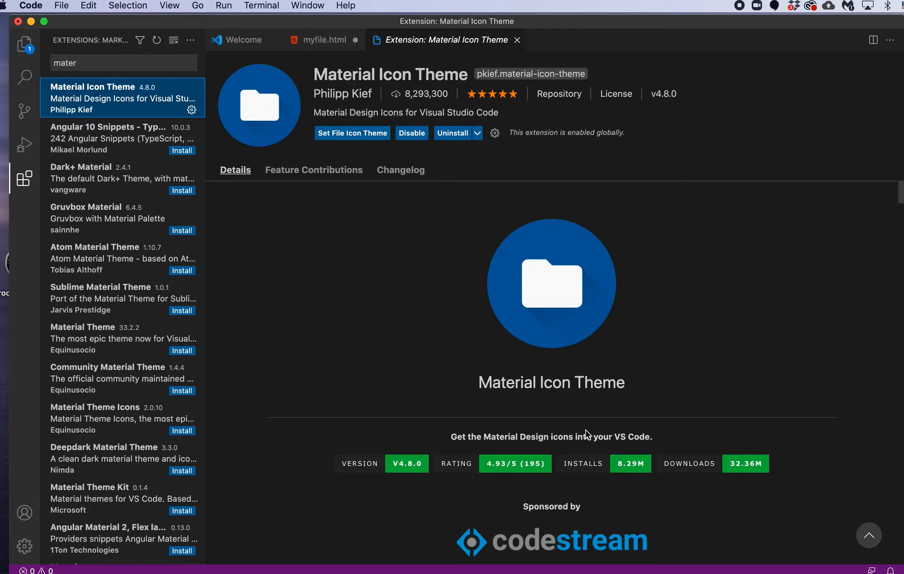
mouse_move(225, 94)
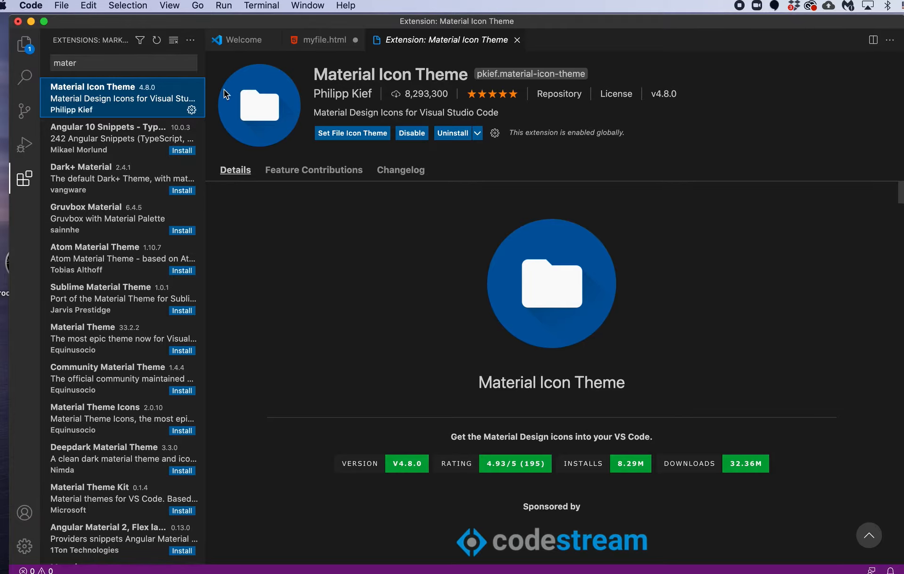
mouse_move(291, 315)
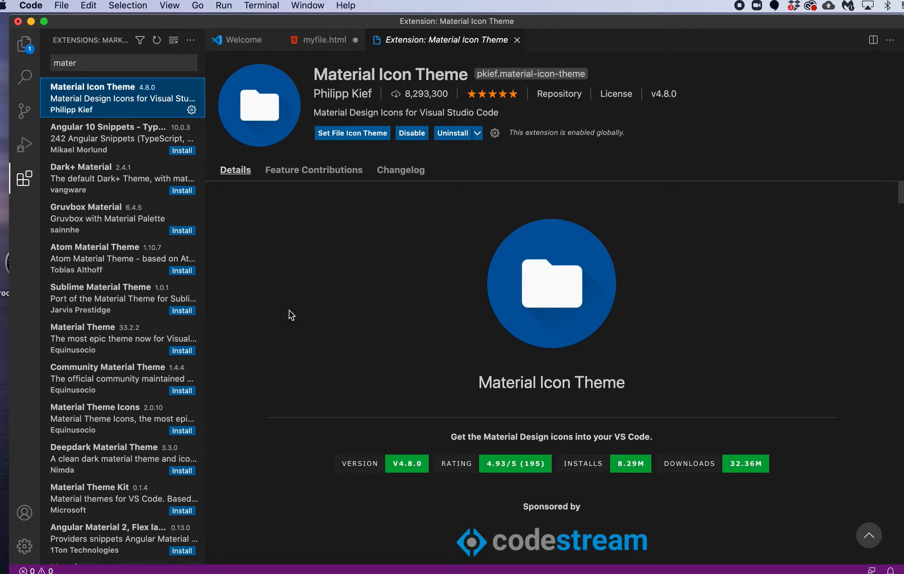
click(30, 6)
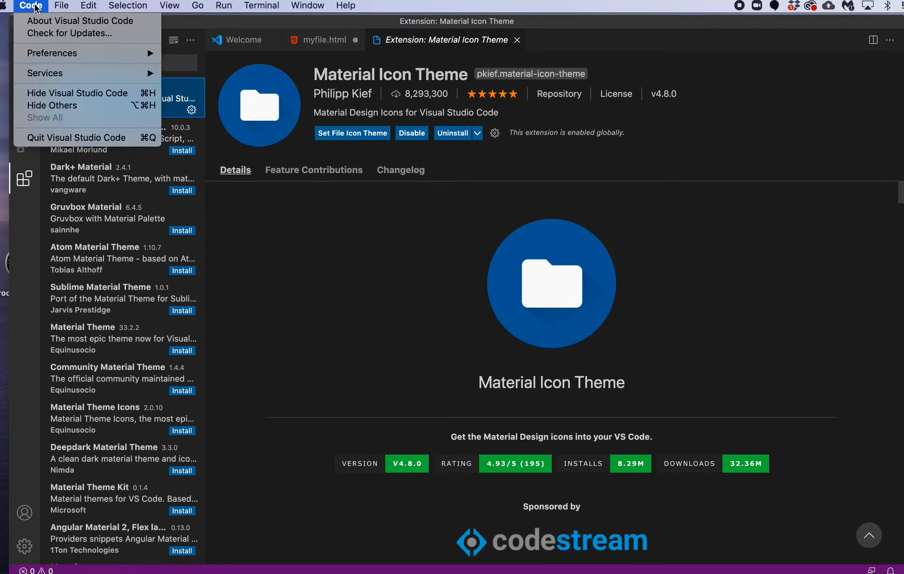
mouse_move(51, 53)
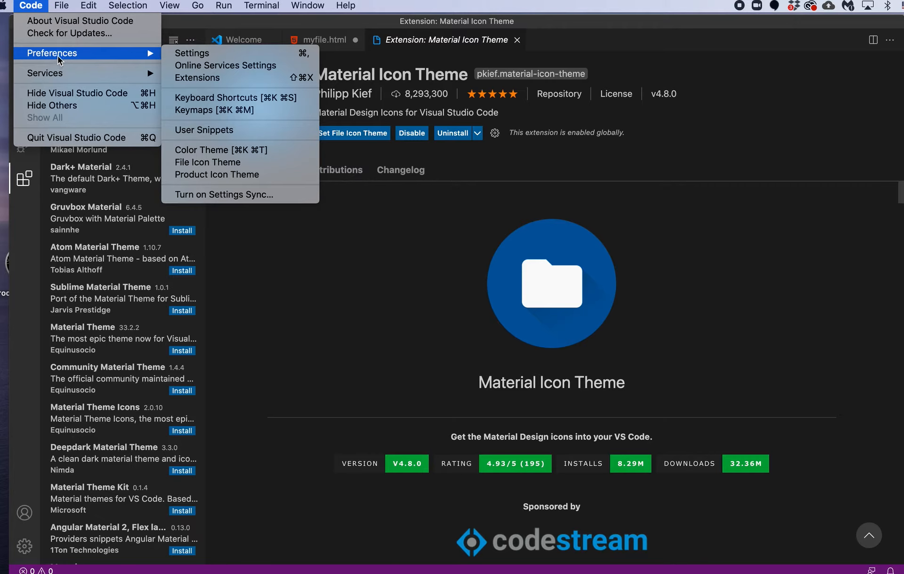
mouse_move(212, 134)
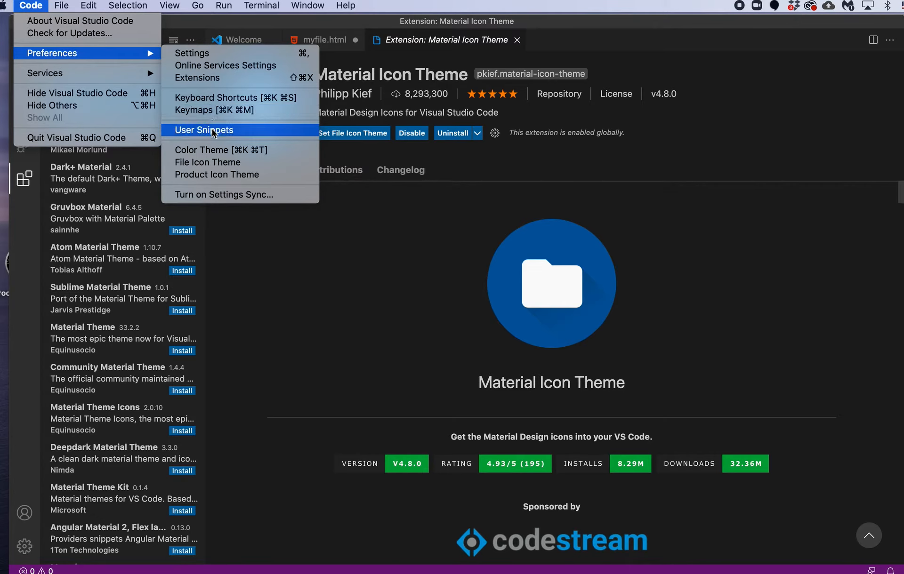
click(201, 150)
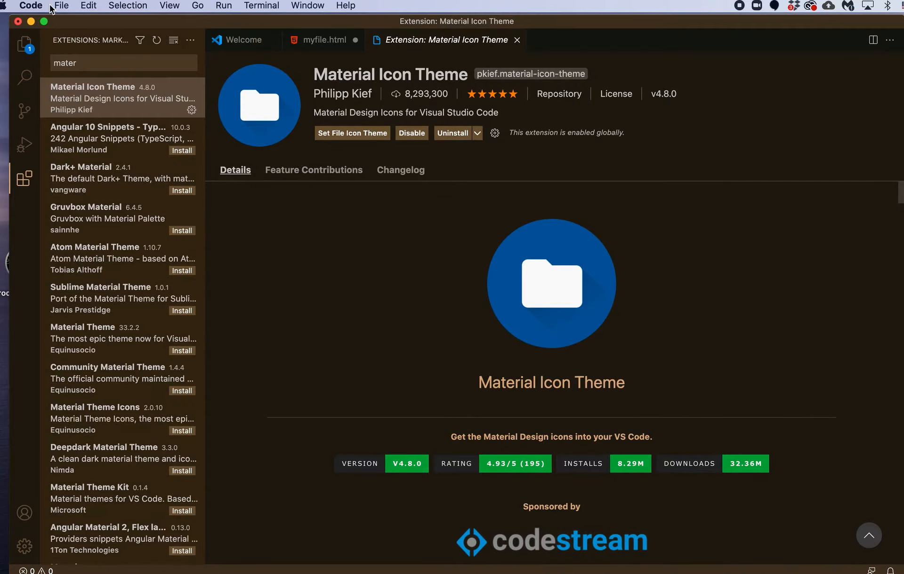
click(29, 6)
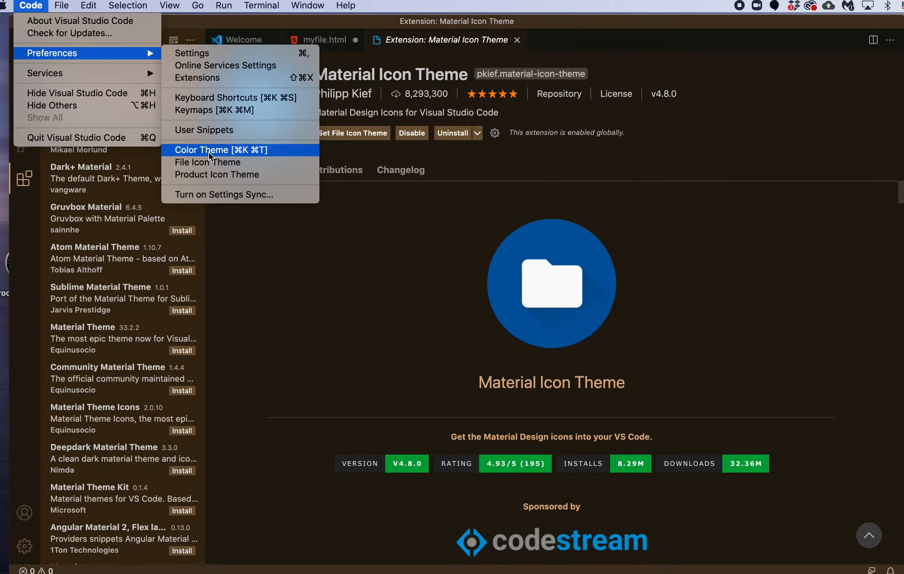
click(201, 149)
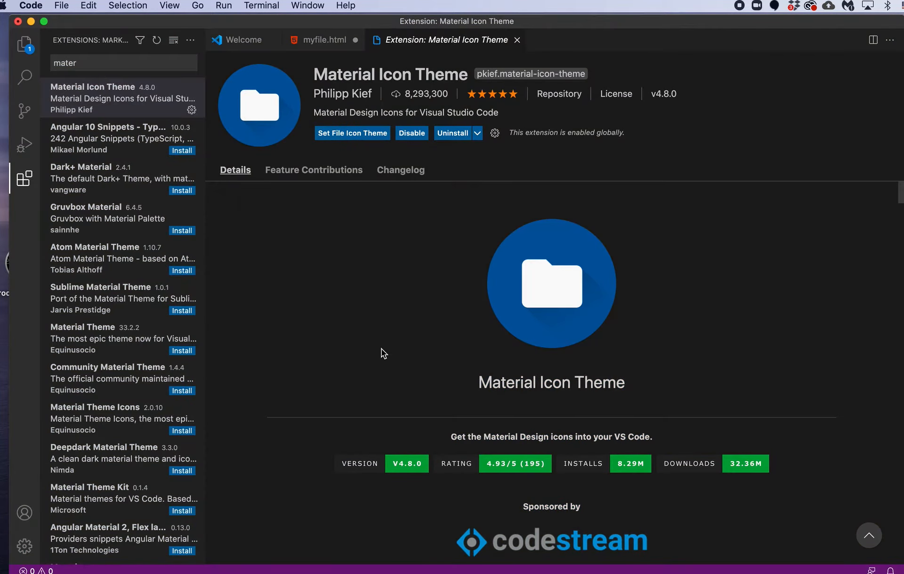
mouse_move(219, 232)
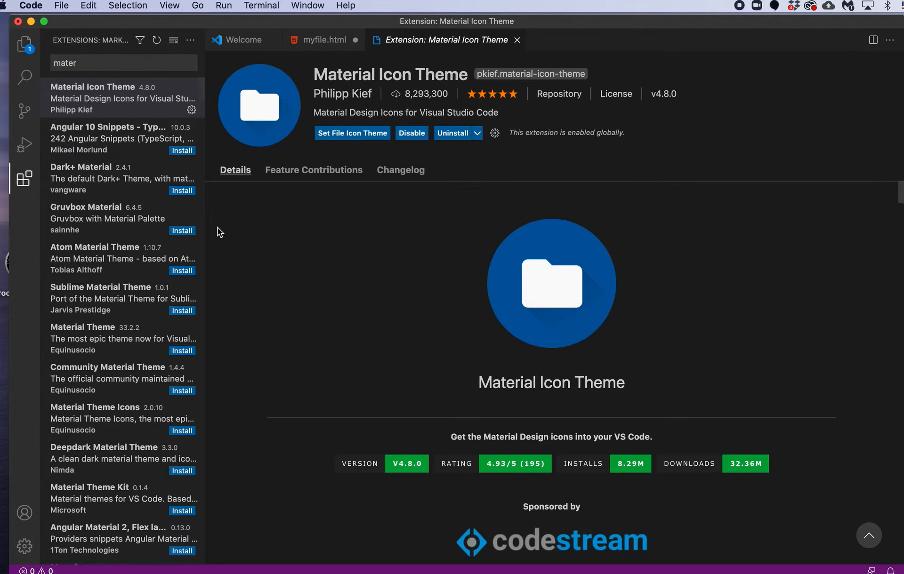
mouse_move(320, 42)
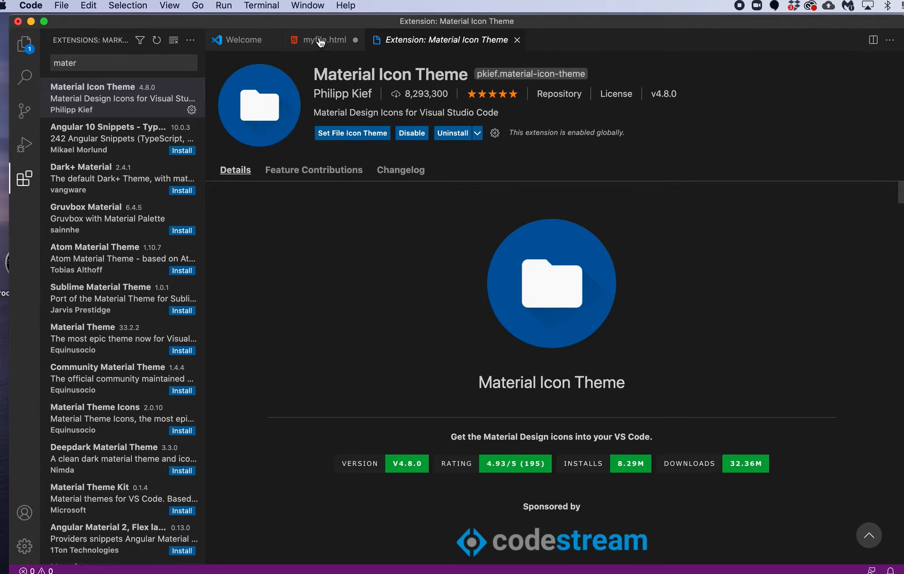
Close the Material Icon Theme and Welcome tabs and hide the side bar, keeping myfile.html
click(321, 39)
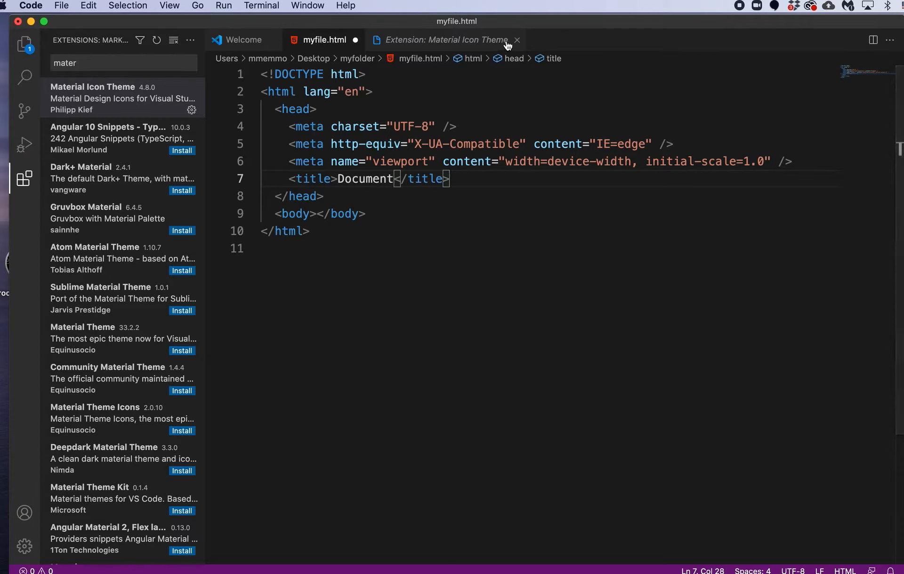
click(517, 39)
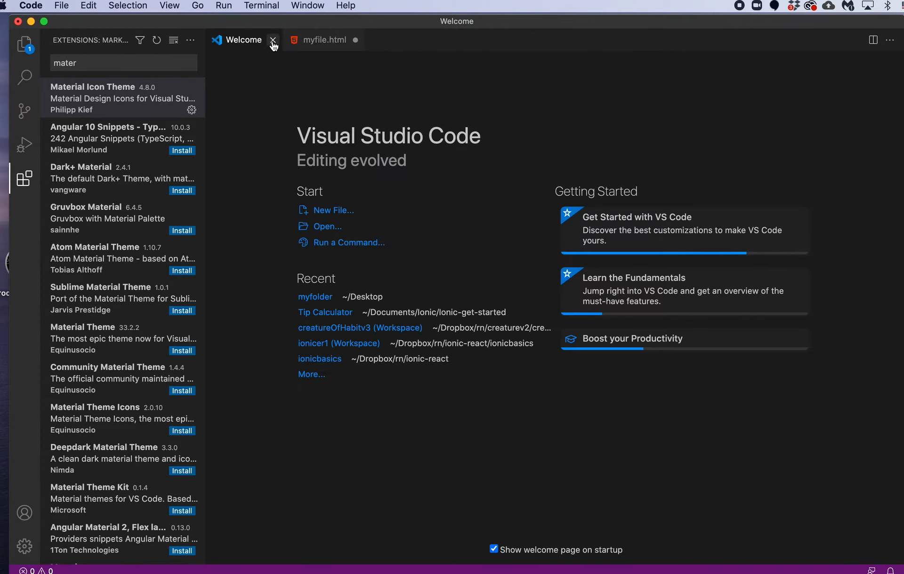
click(272, 39)
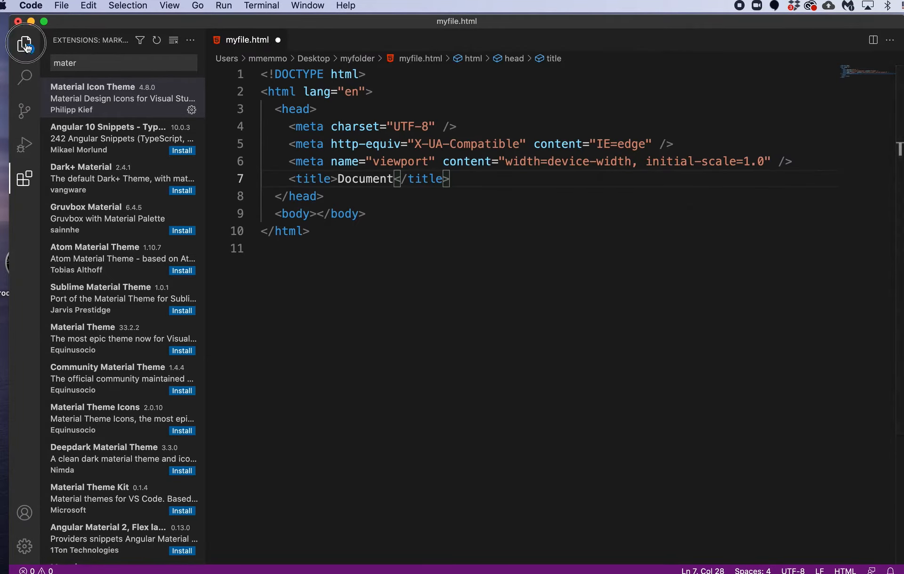
click(24, 43)
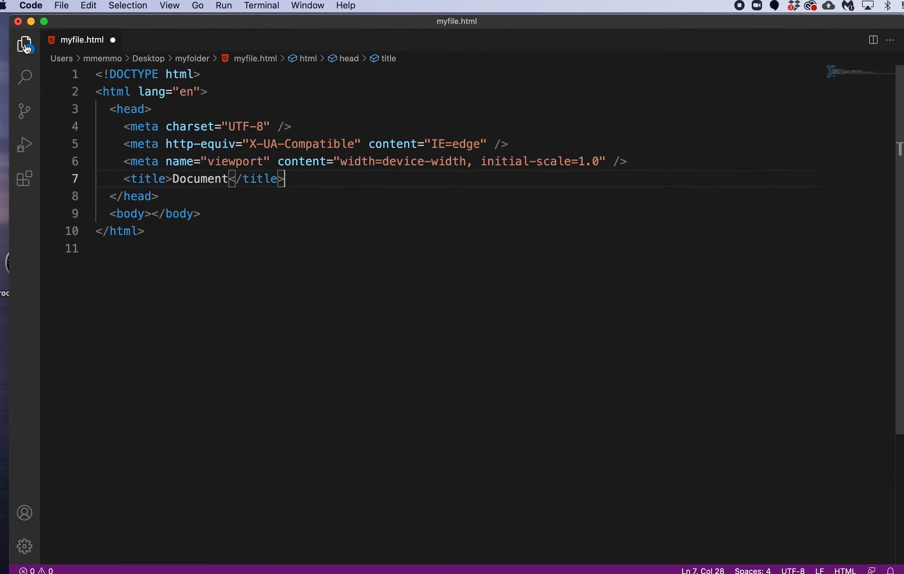
Open myfolder as the workspace from the Explorer, saving myfile.html's pending changes
click(24, 43)
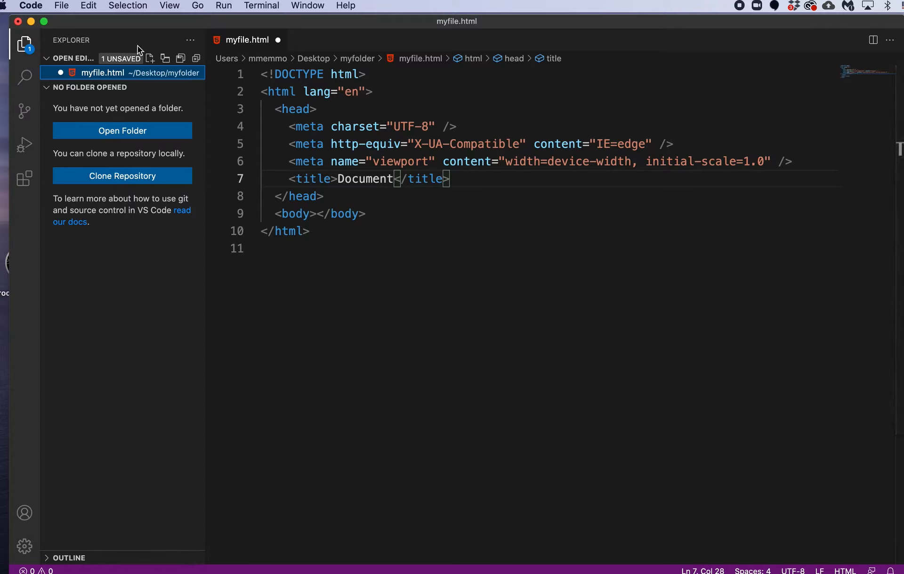
mouse_move(84, 131)
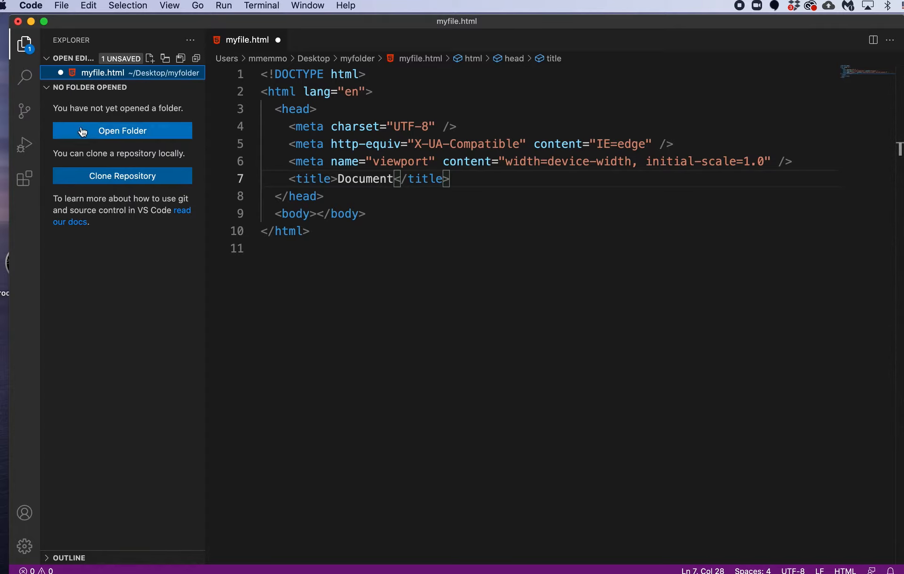
mouse_move(108, 130)
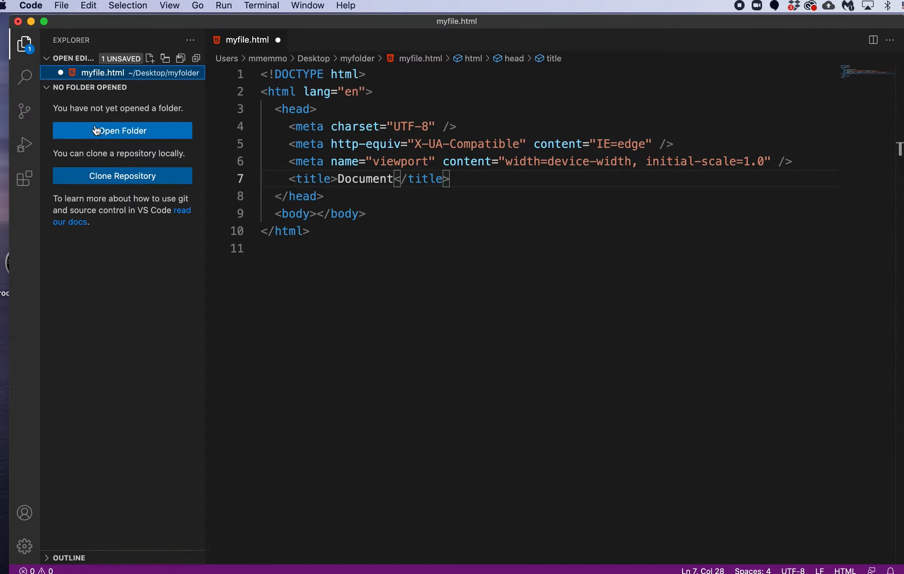
mouse_move(120, 131)
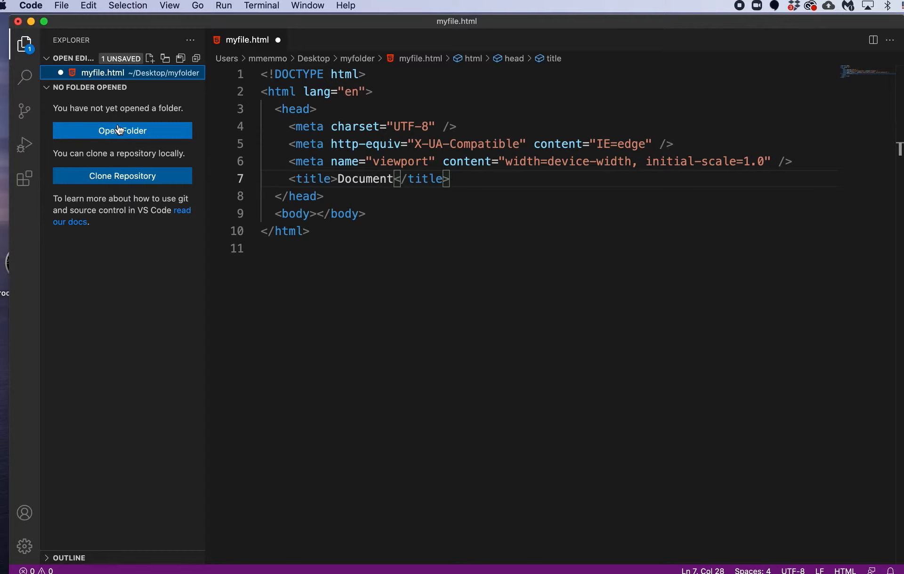
mouse_move(114, 133)
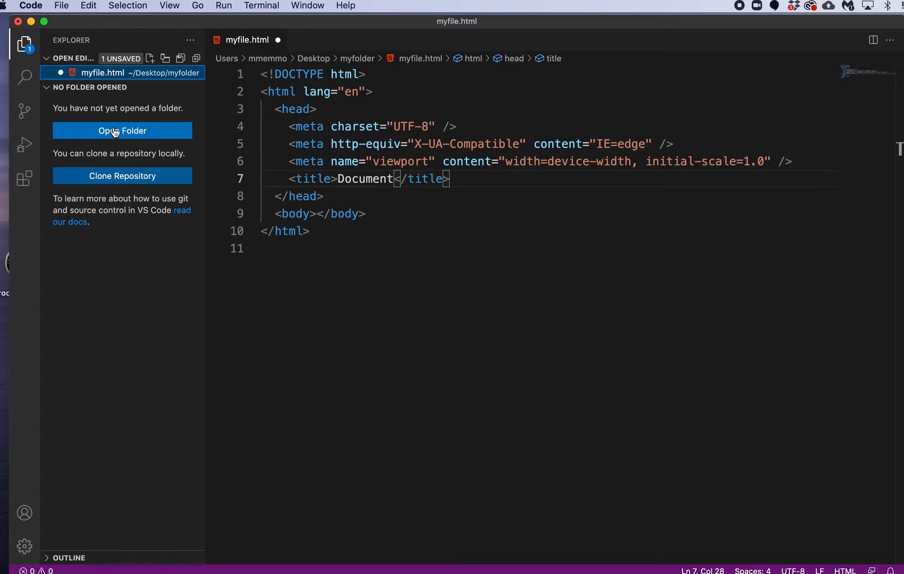
click(122, 131)
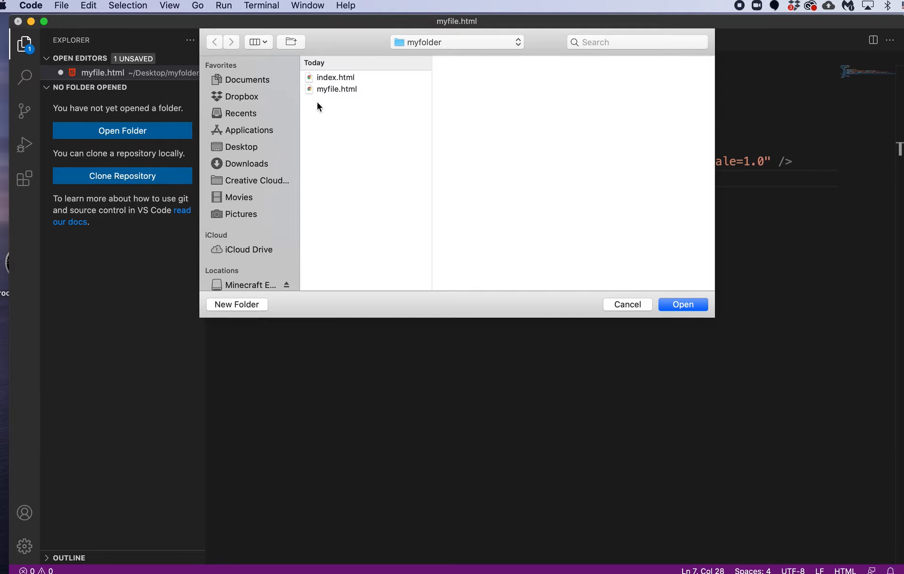
mouse_move(639, 419)
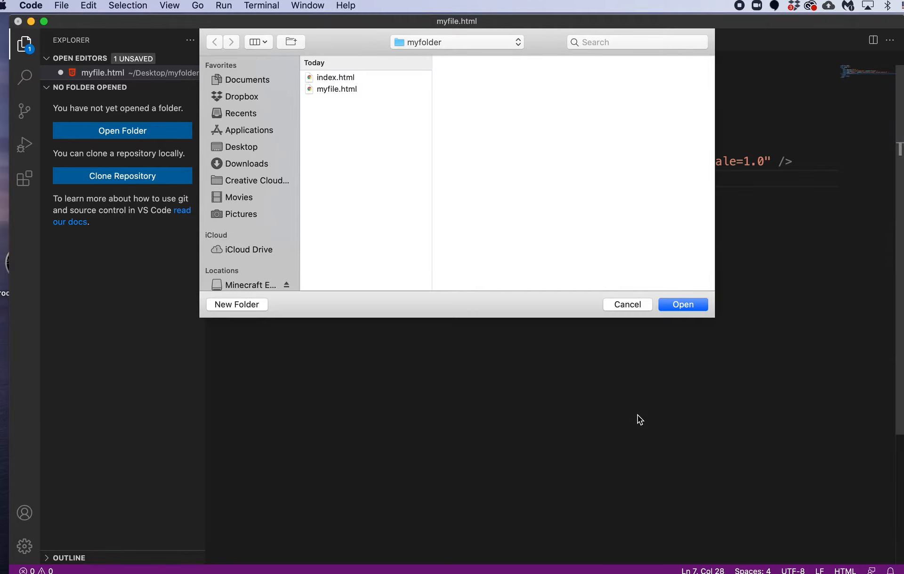
click(683, 304)
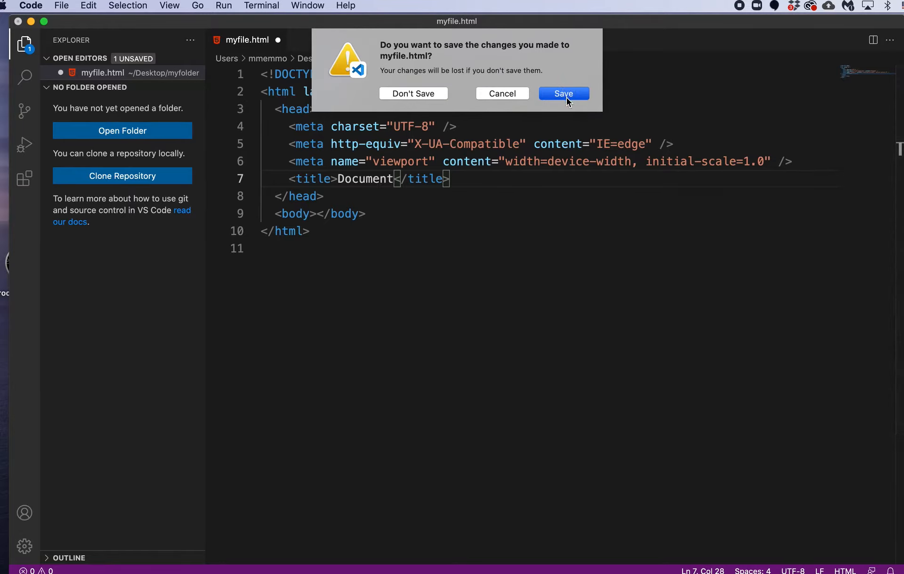
click(563, 93)
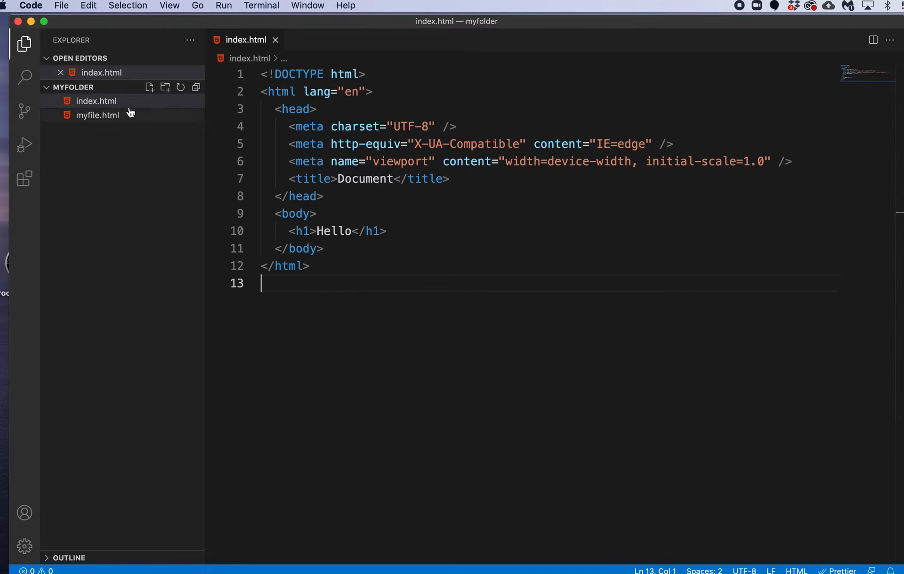
mouse_move(168, 182)
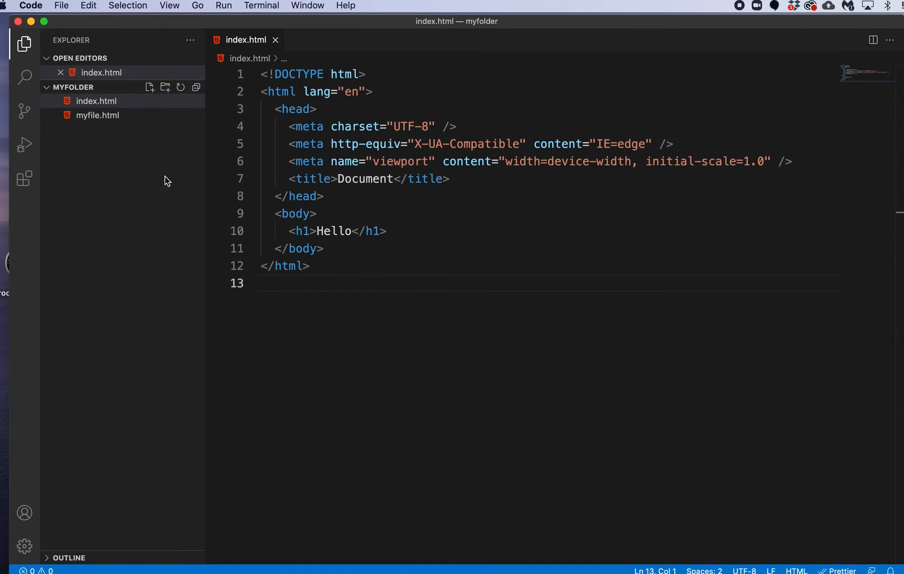
mouse_move(108, 224)
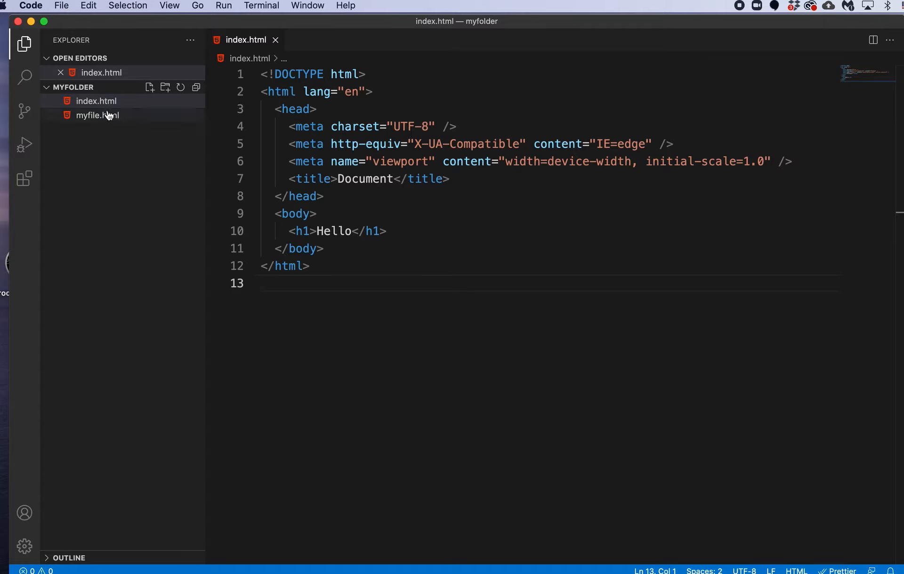
Open myfile.html from the Explorer to show its HTML5 boilerplate beside index.html
click(98, 116)
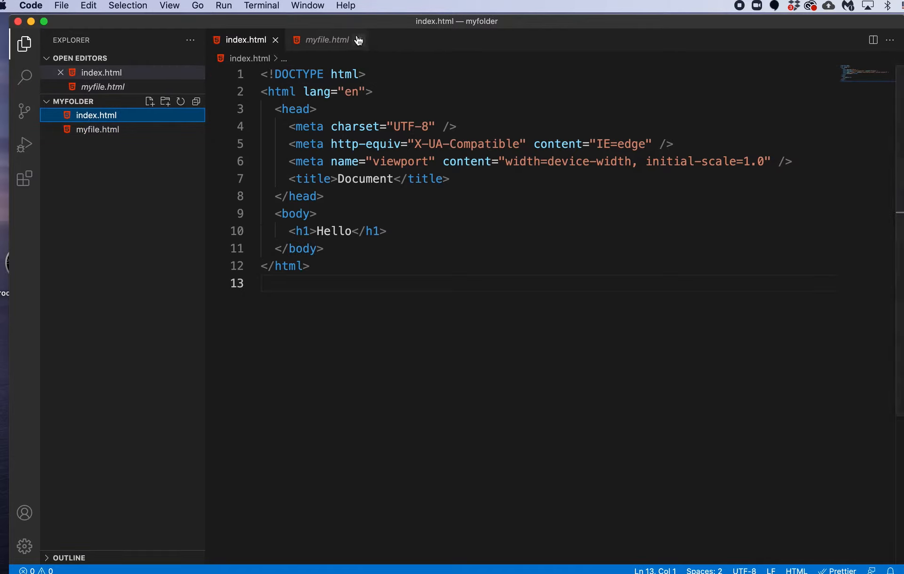
click(360, 39)
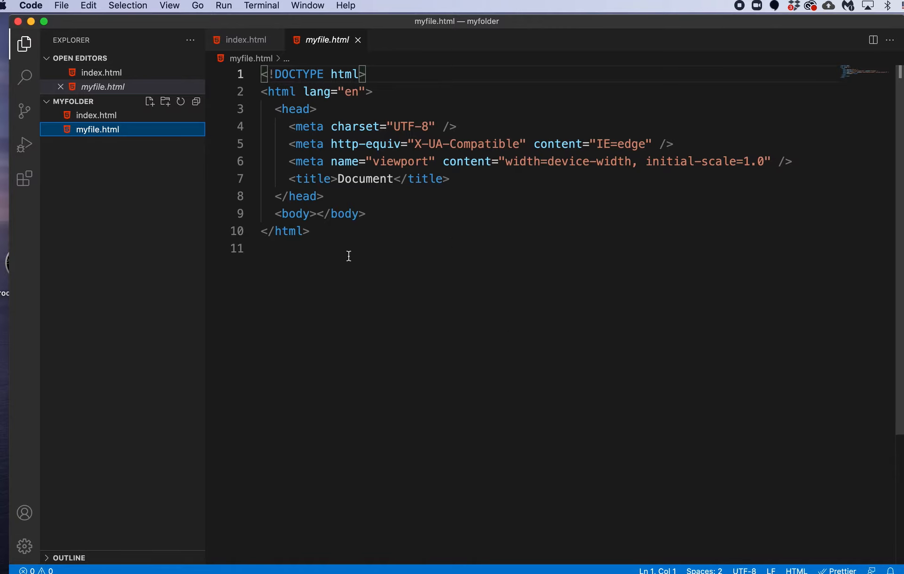
mouse_move(466, 198)
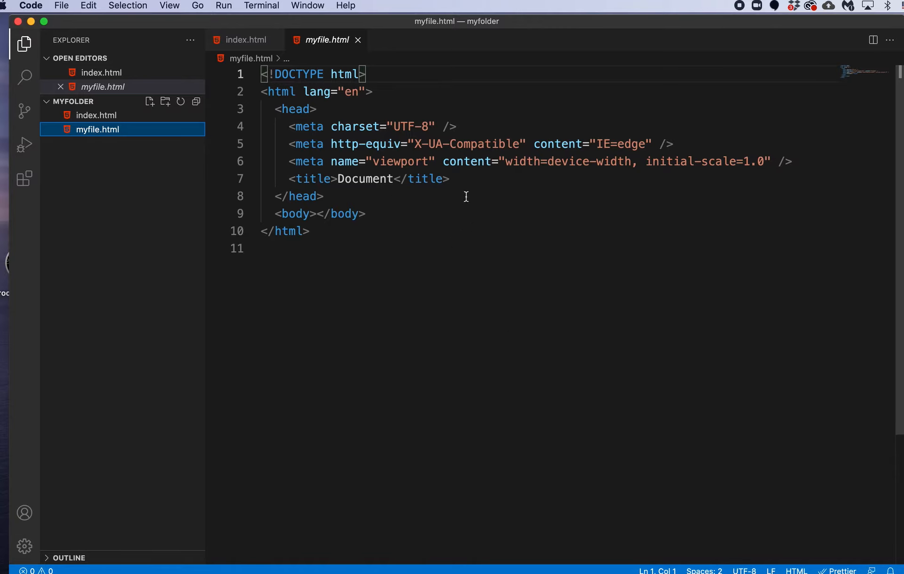
mouse_move(207, 312)
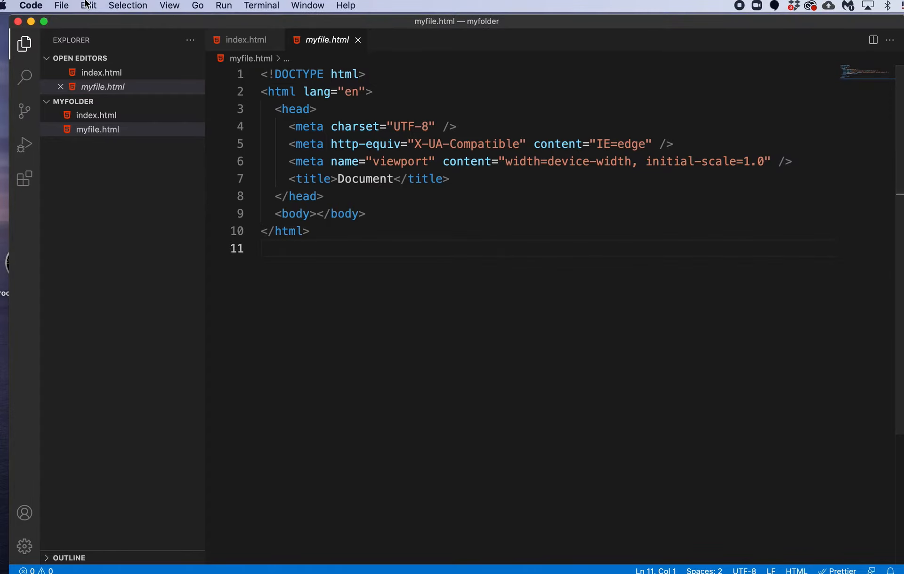
click(61, 6)
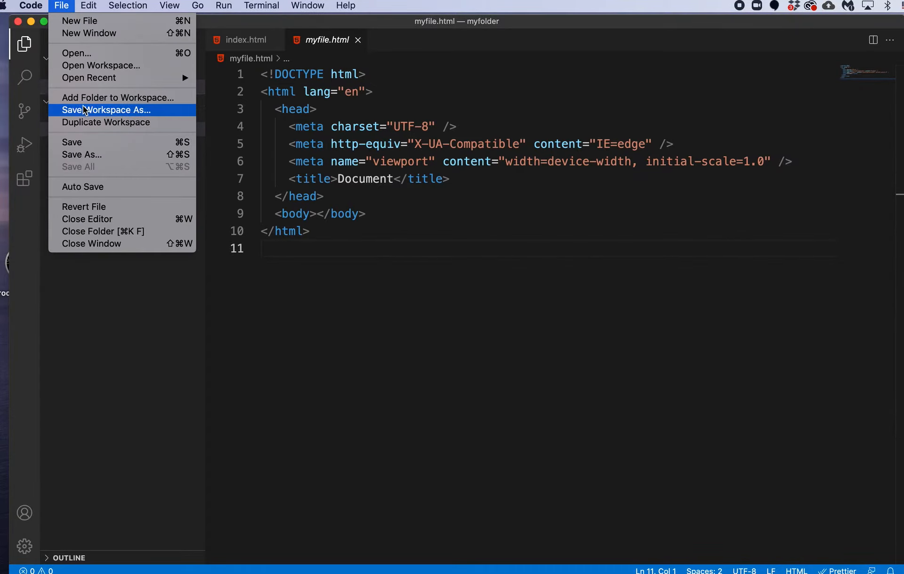
click(106, 110)
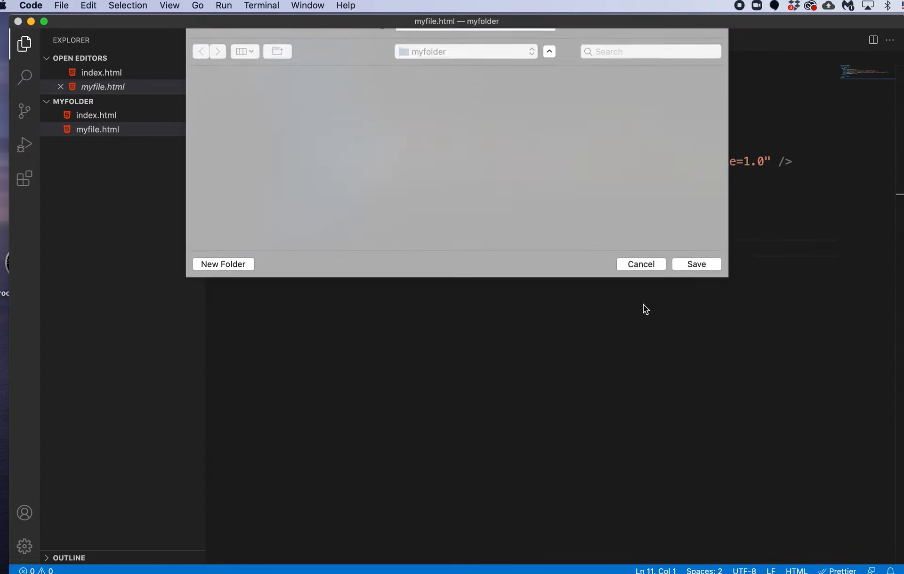
click(641, 264)
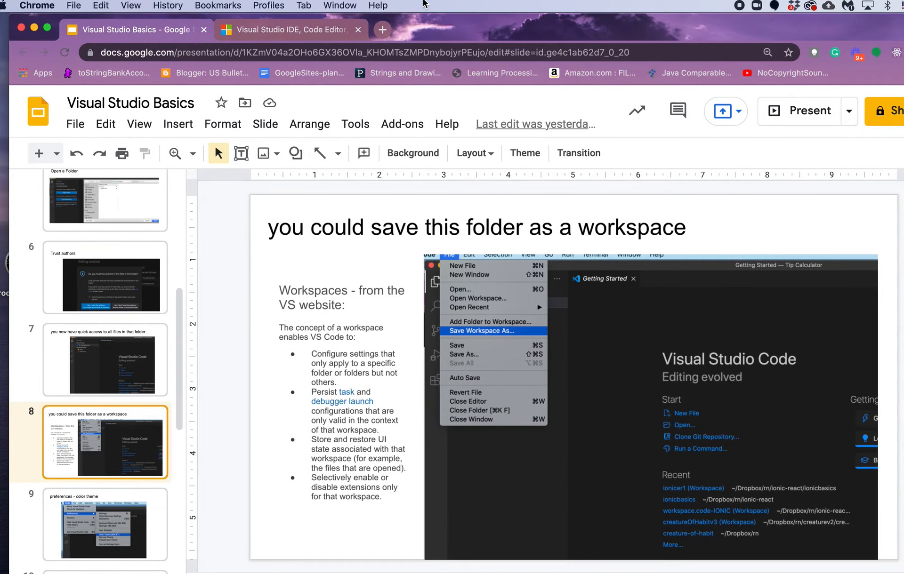
mouse_move(365, 512)
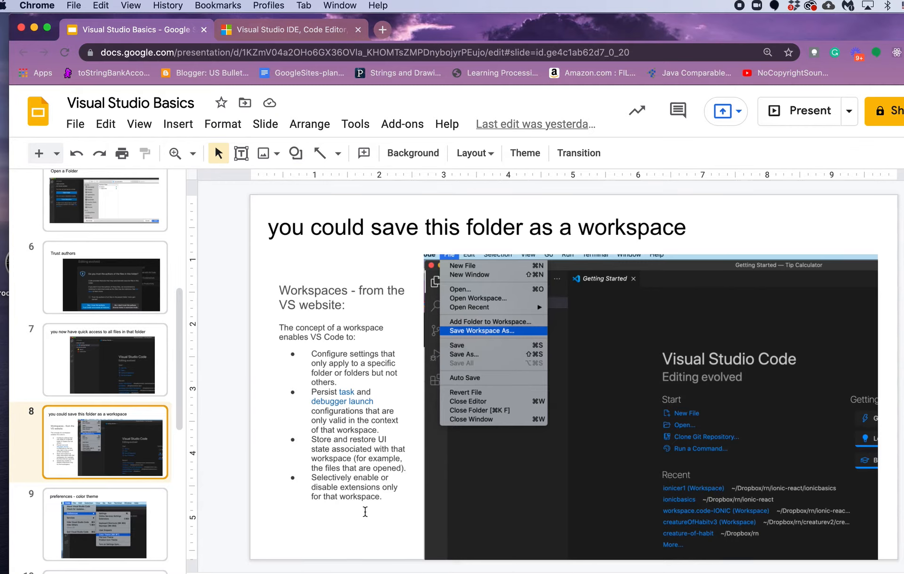
Select the workspace-benefits text box on slide 8 of the Visual Studio Basics deck
click(365, 512)
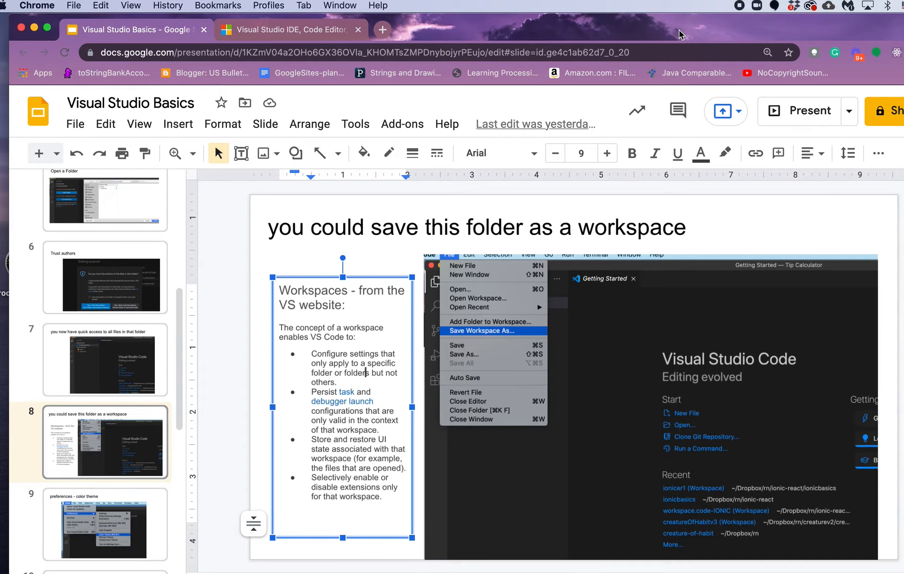
mouse_move(698, 29)
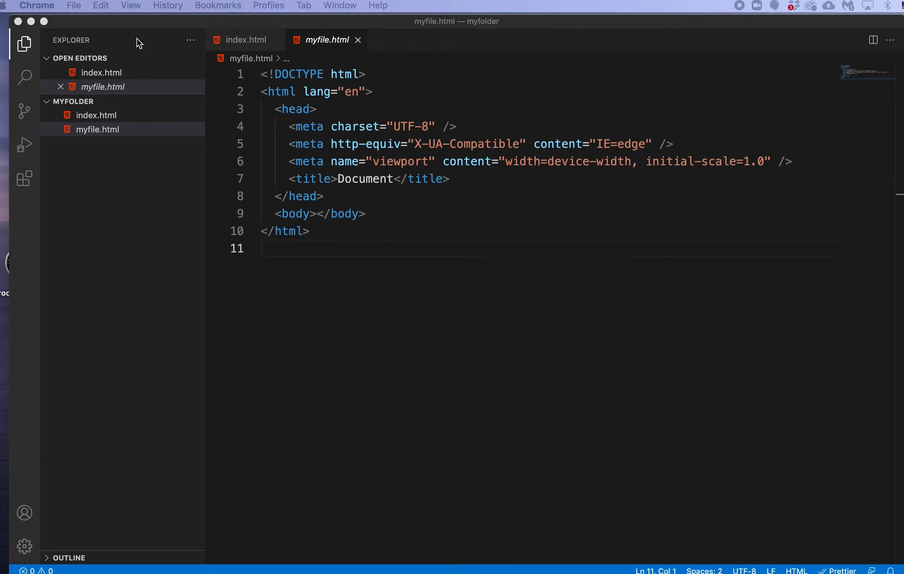
Close myfolder with File > Close Folder, then reopen it from the Welcome page's Recent list
click(245, 40)
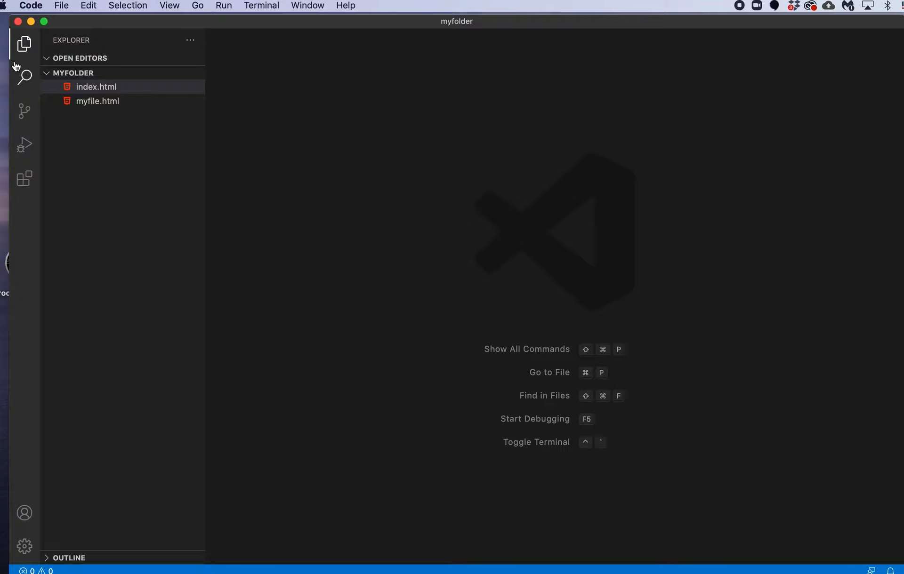
click(61, 5)
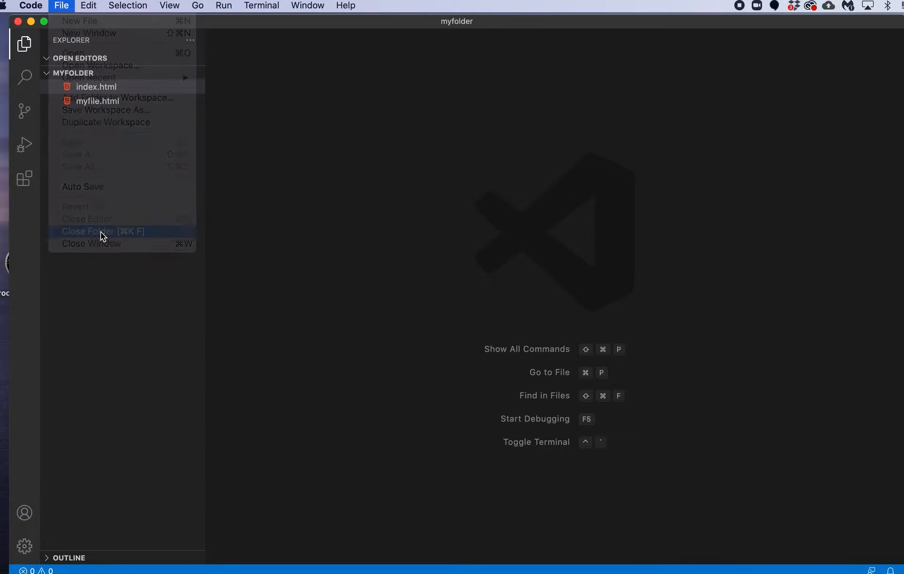
click(94, 231)
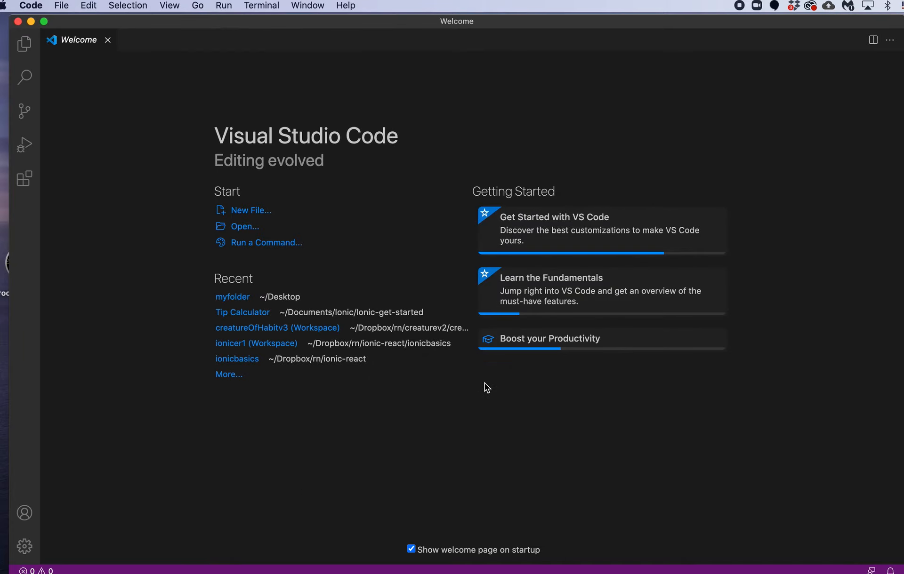
mouse_move(329, 333)
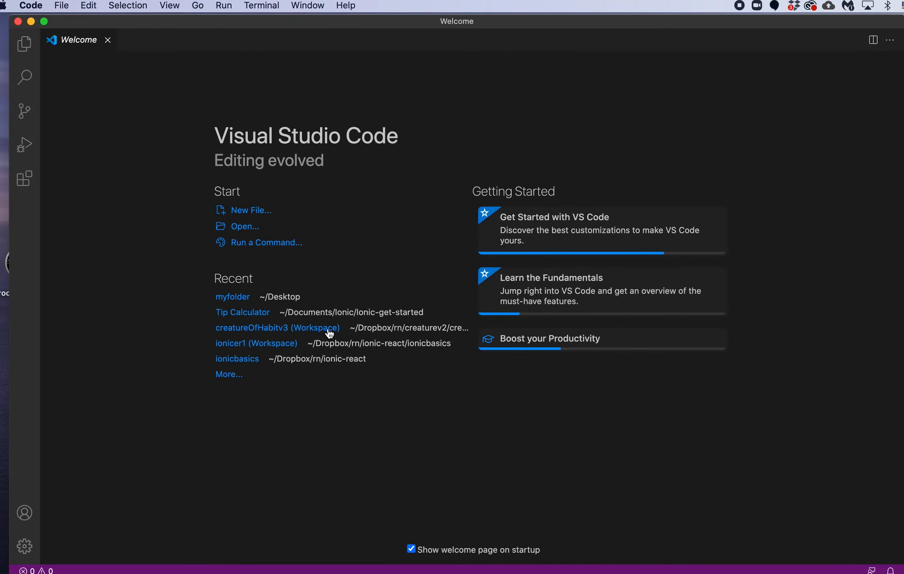
mouse_move(298, 331)
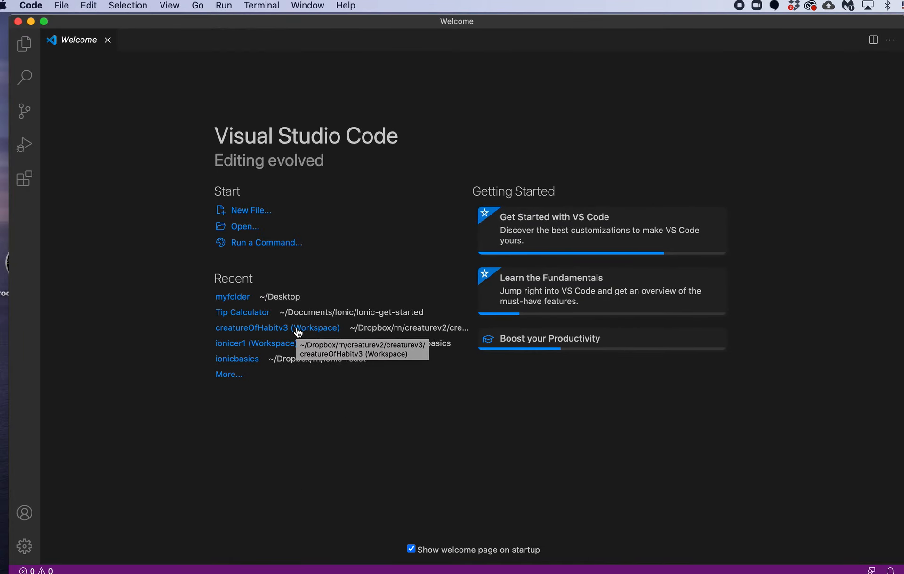
mouse_move(232, 299)
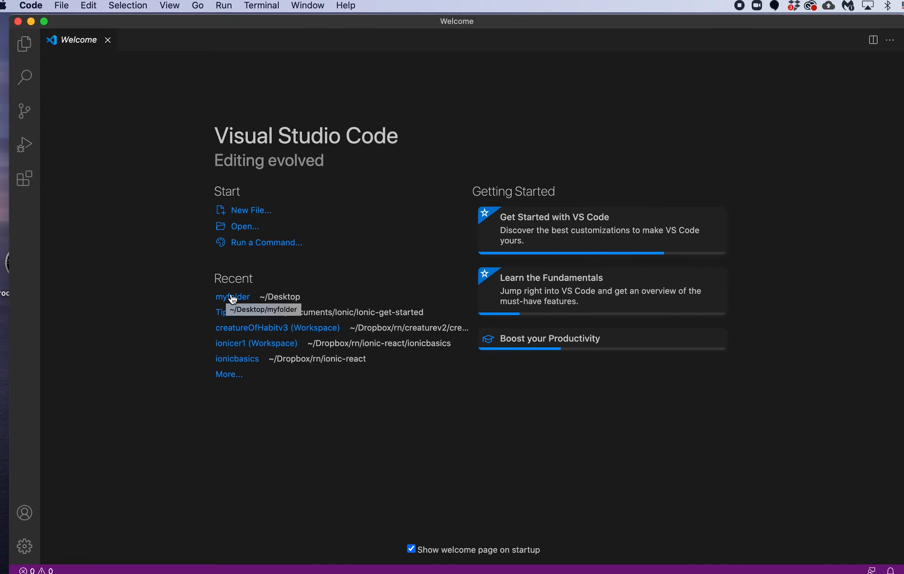
click(232, 296)
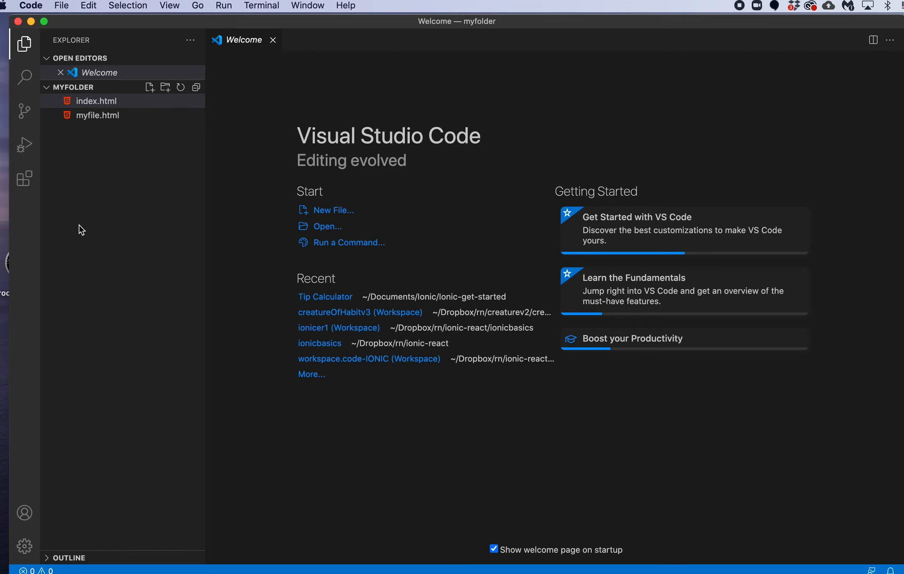
mouse_move(92, 118)
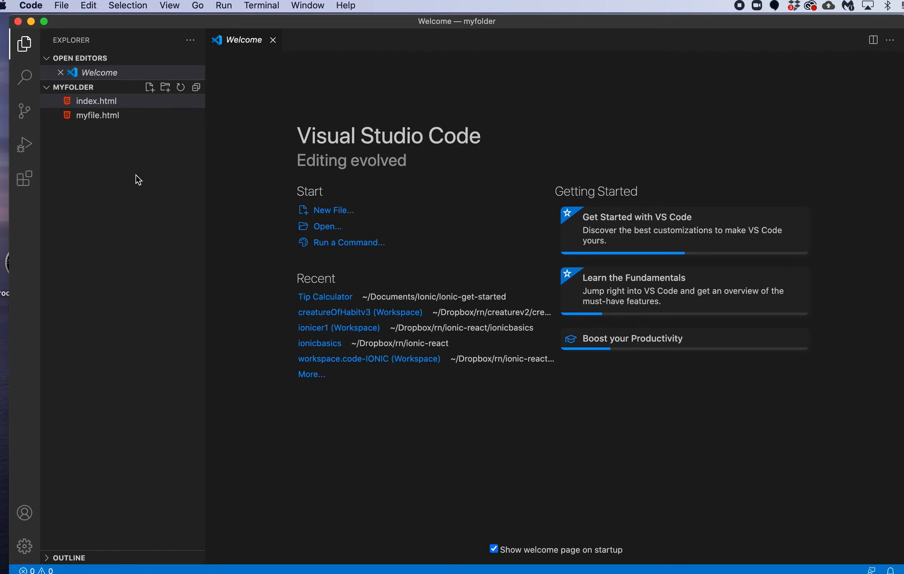
mouse_move(140, 196)
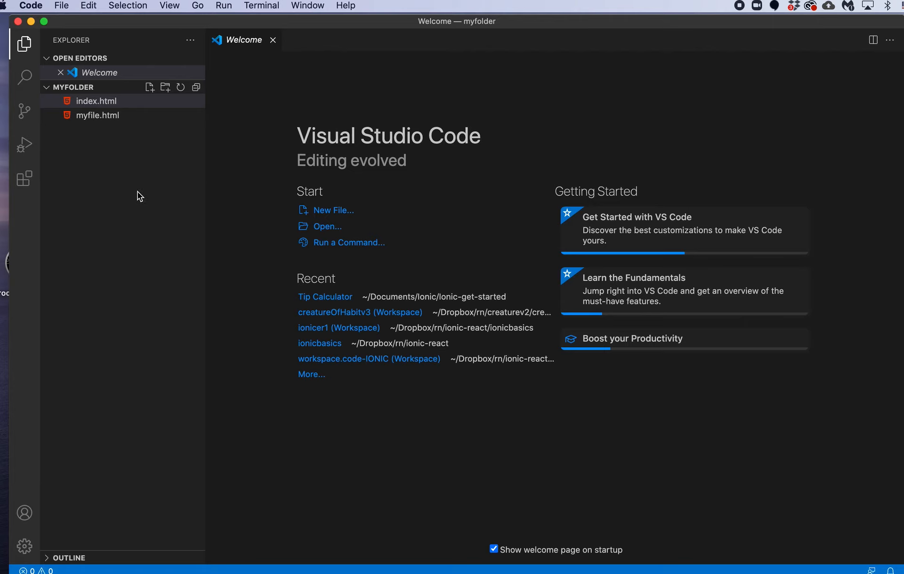
mouse_move(281, 100)
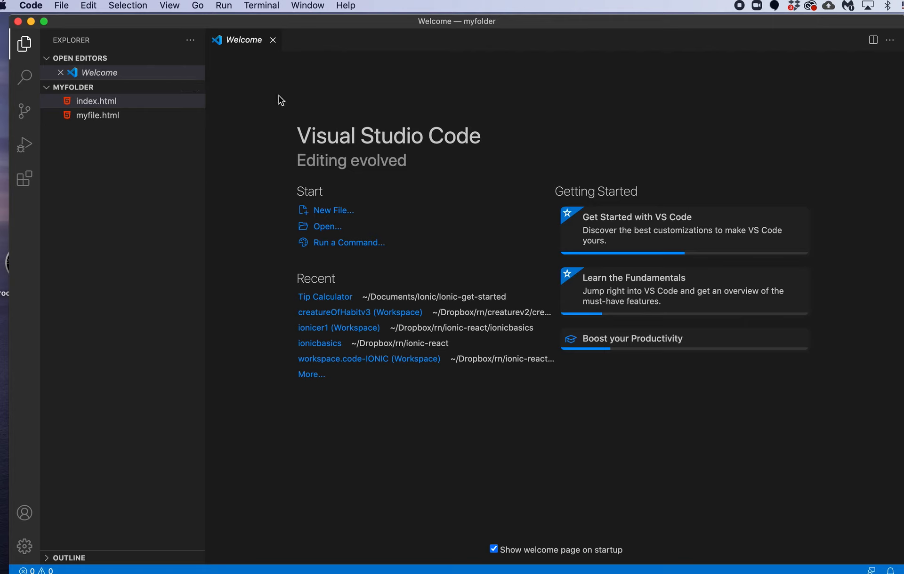
mouse_move(383, 176)
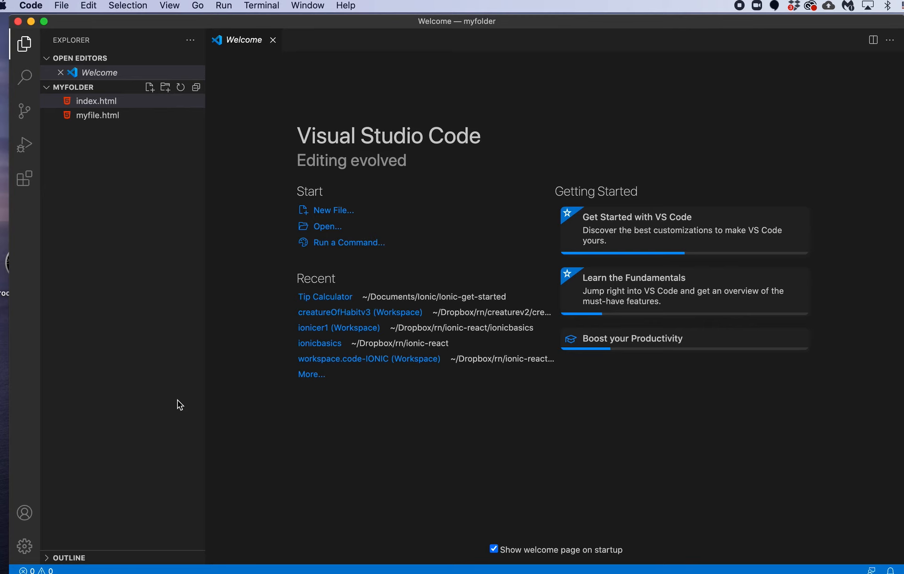
click(261, 5)
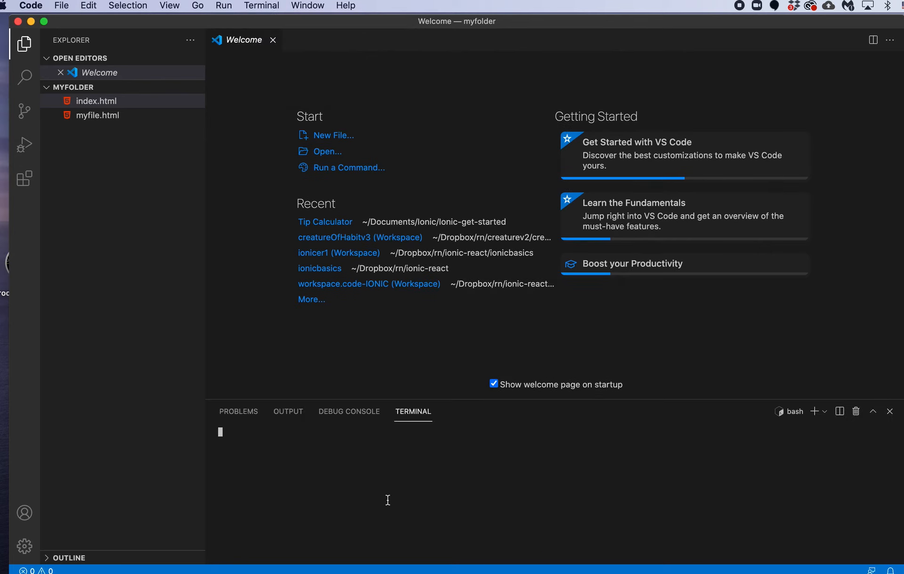
mouse_move(491, 513)
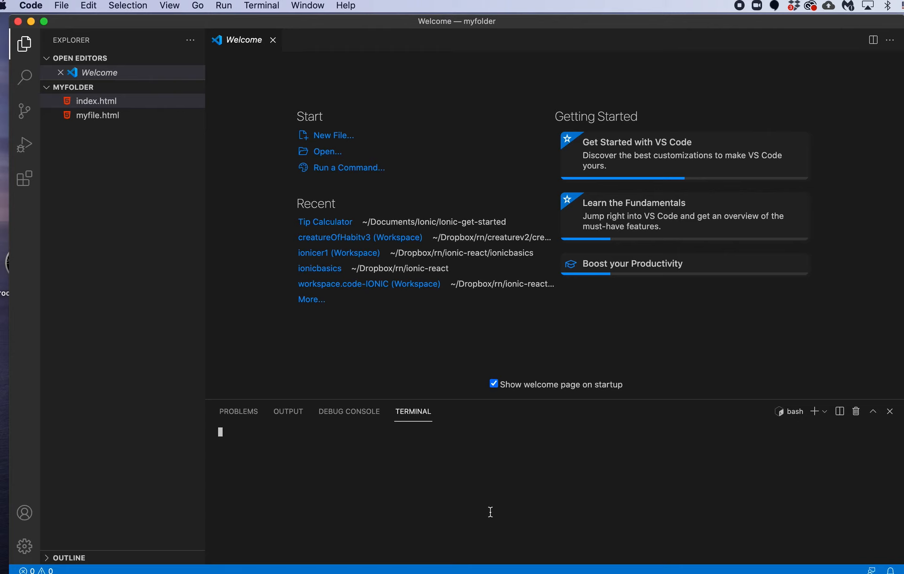
mouse_move(417, 415)
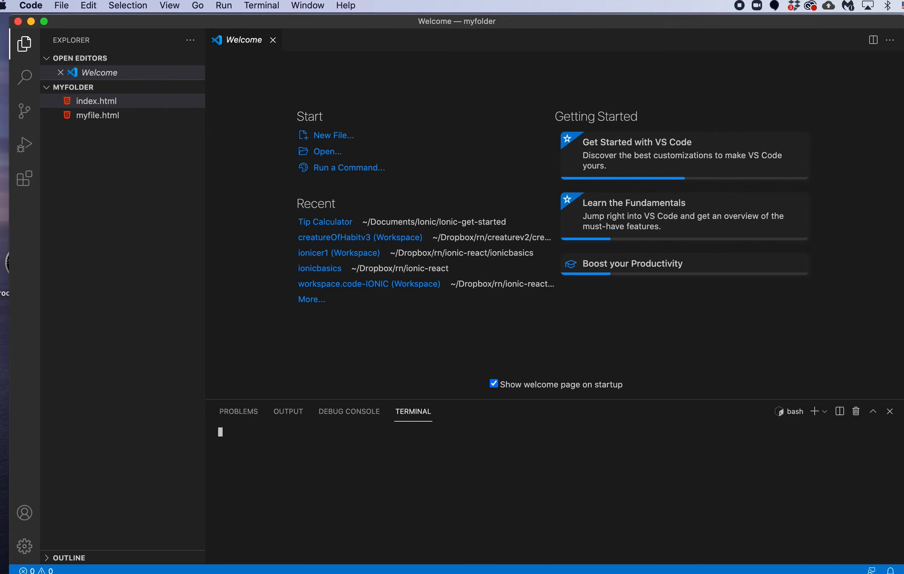
mouse_move(390, 493)
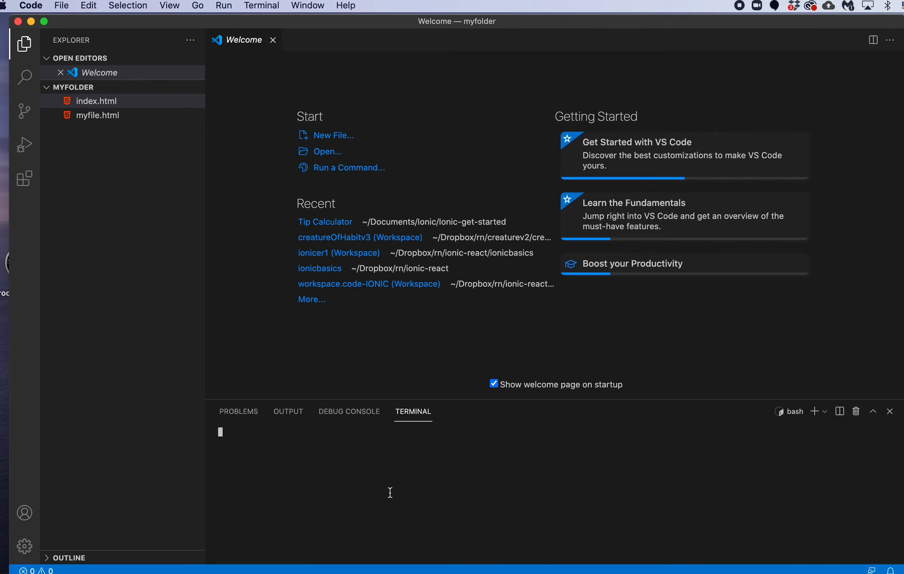
mouse_move(738, 17)
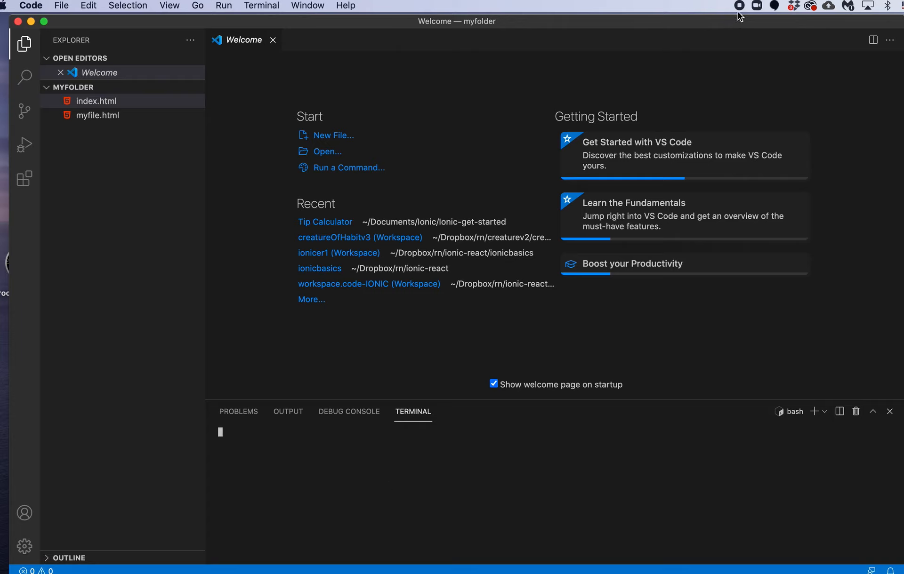